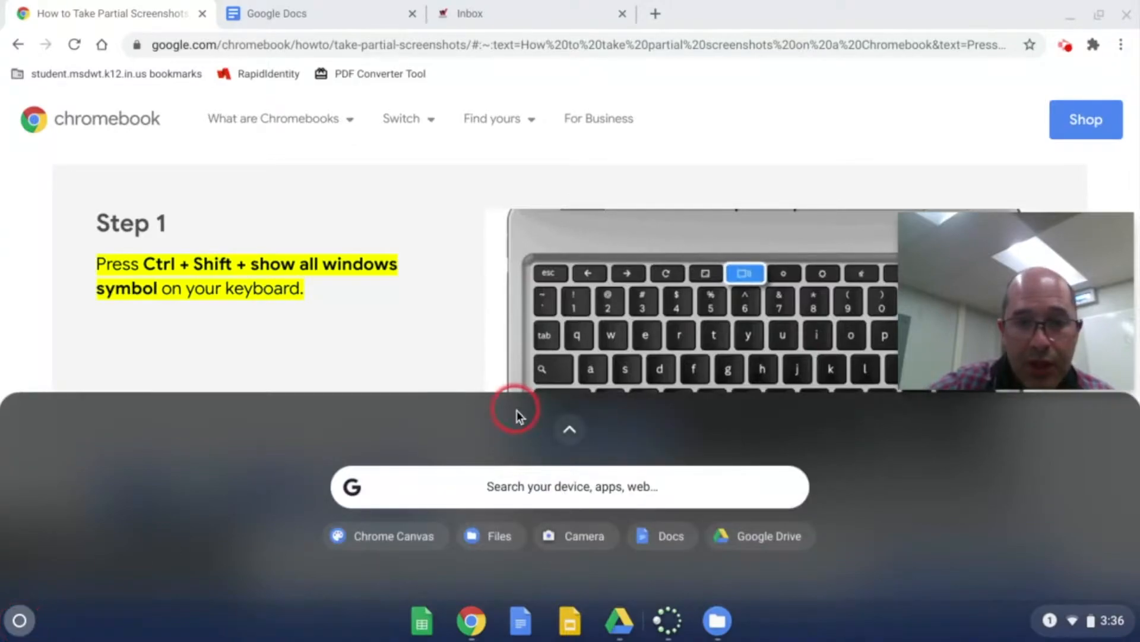
Step: Capture a partial screenshot of the tutorial's Step 1 section with its keyboard illustration
click(569, 429)
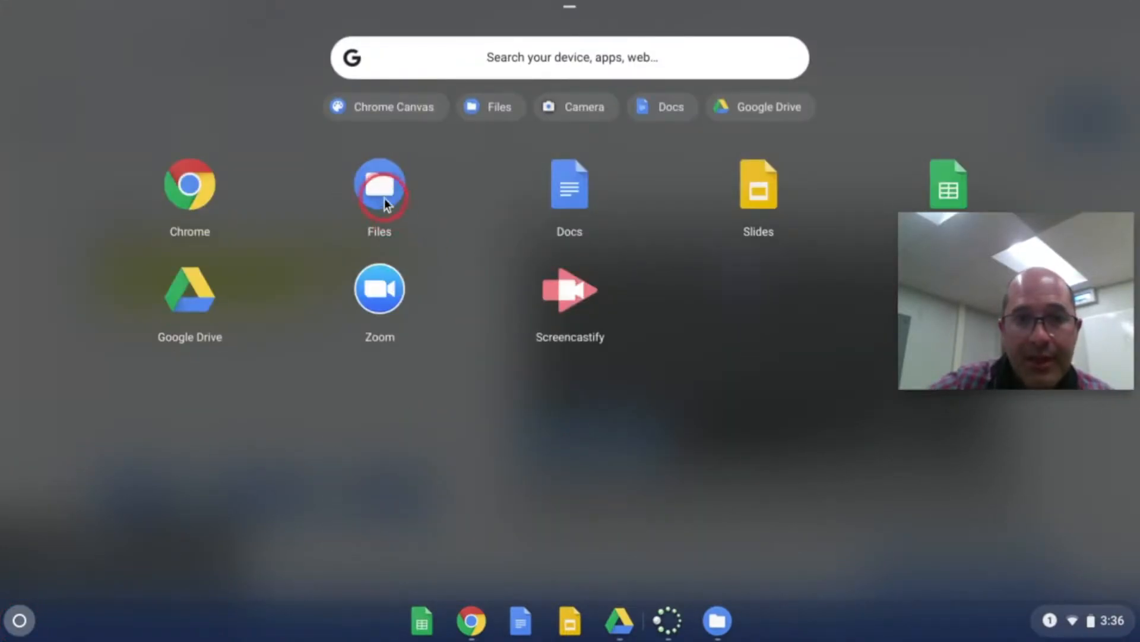
click(379, 190)
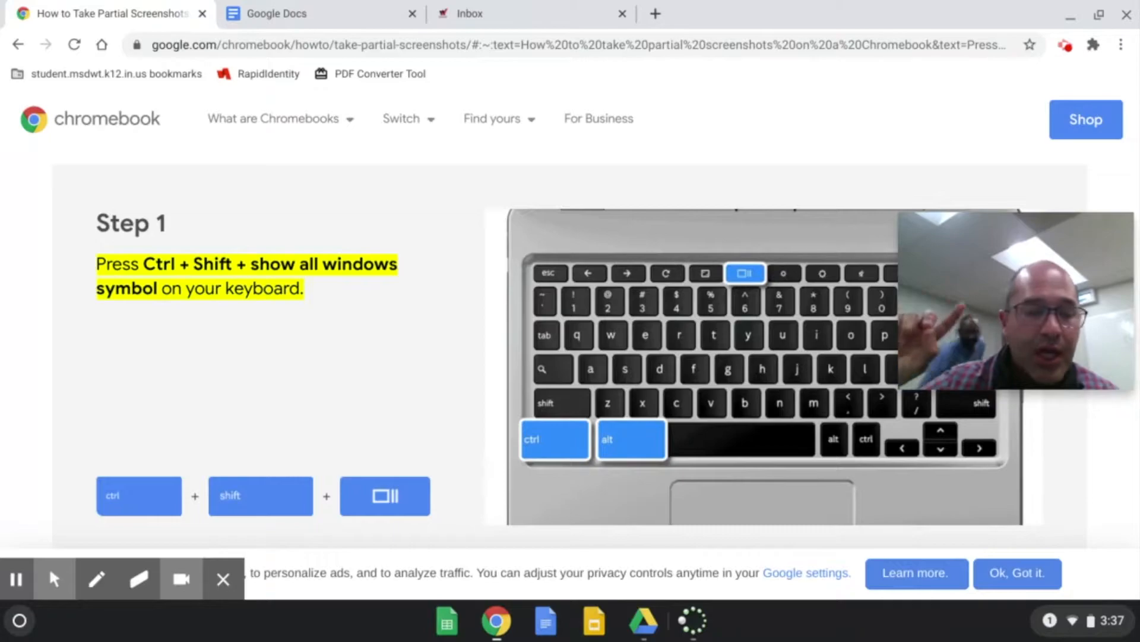
click(203, 284)
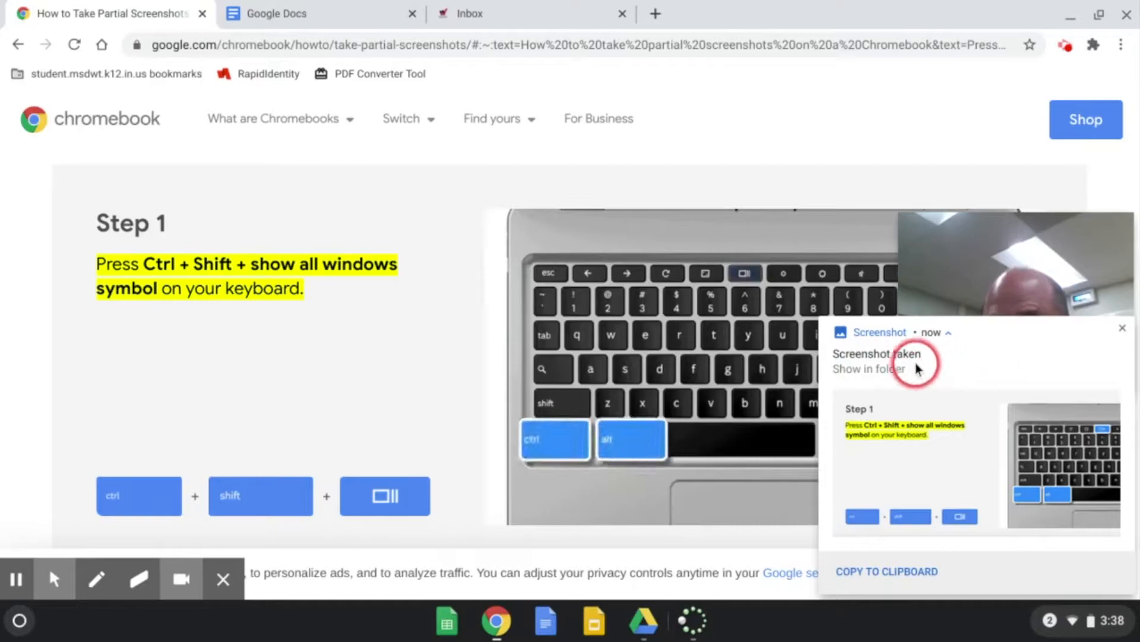
Step: Rename the screenshot to 'Screenshot of Tutorial' in Gallery and close the viewer
click(866, 368)
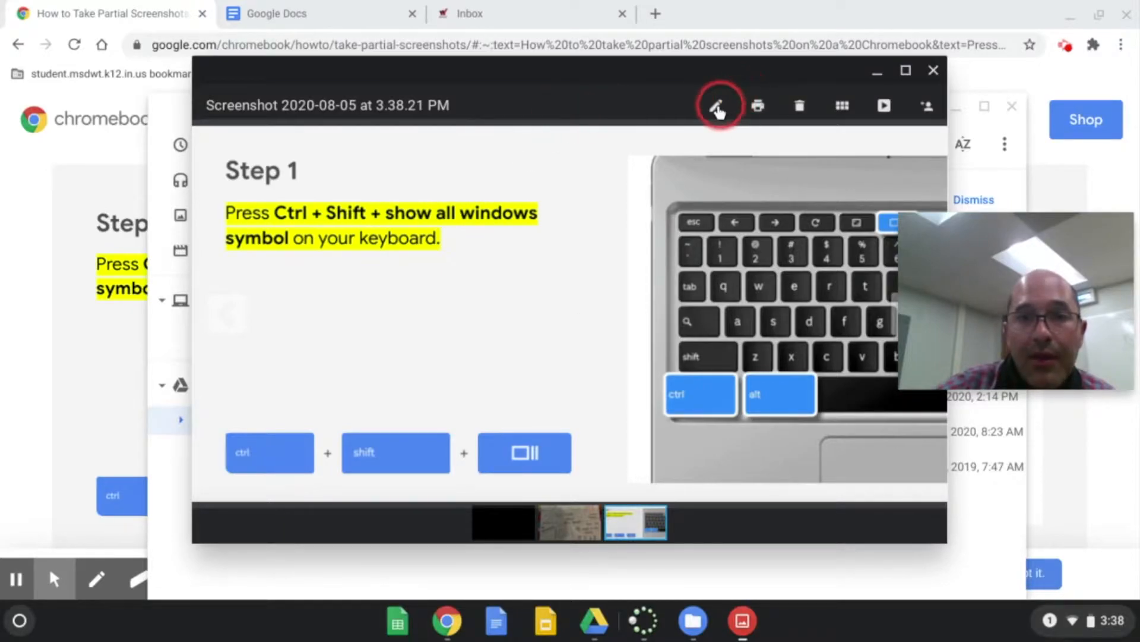
click(715, 105)
text(Screenshot of)
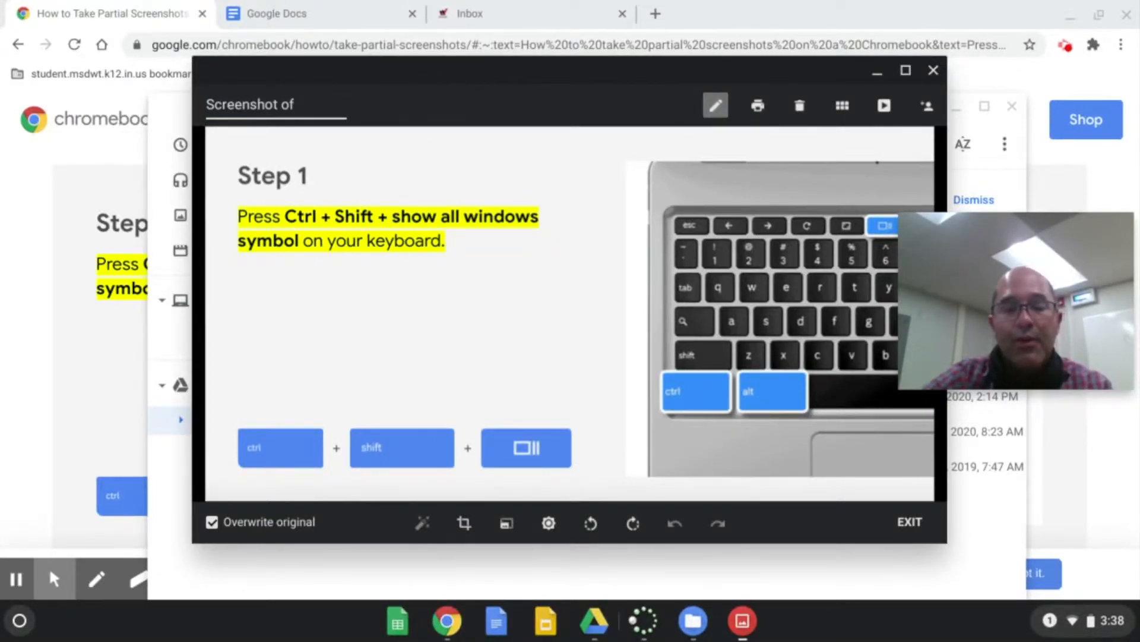
text(Tuto)
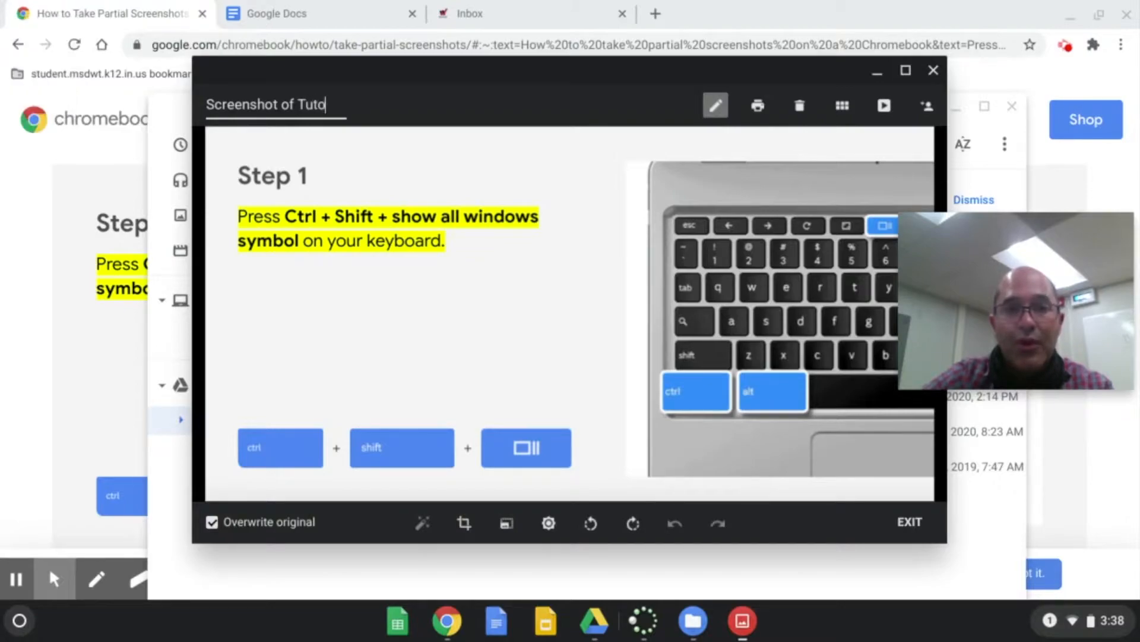
text(rial)
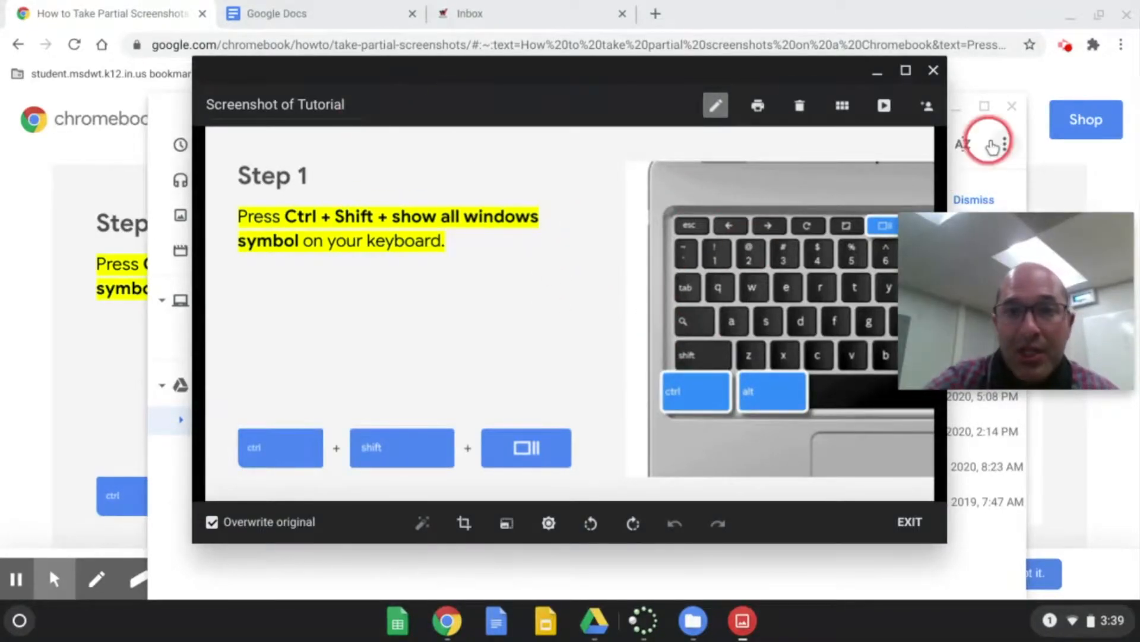
mouse_move(934, 72)
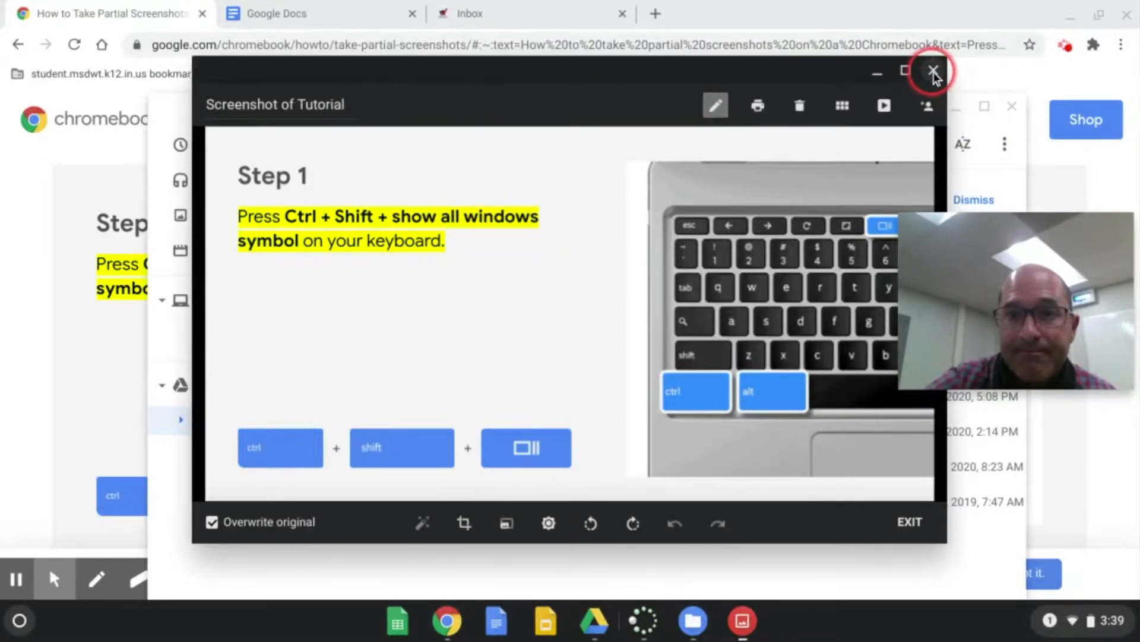
click(935, 72)
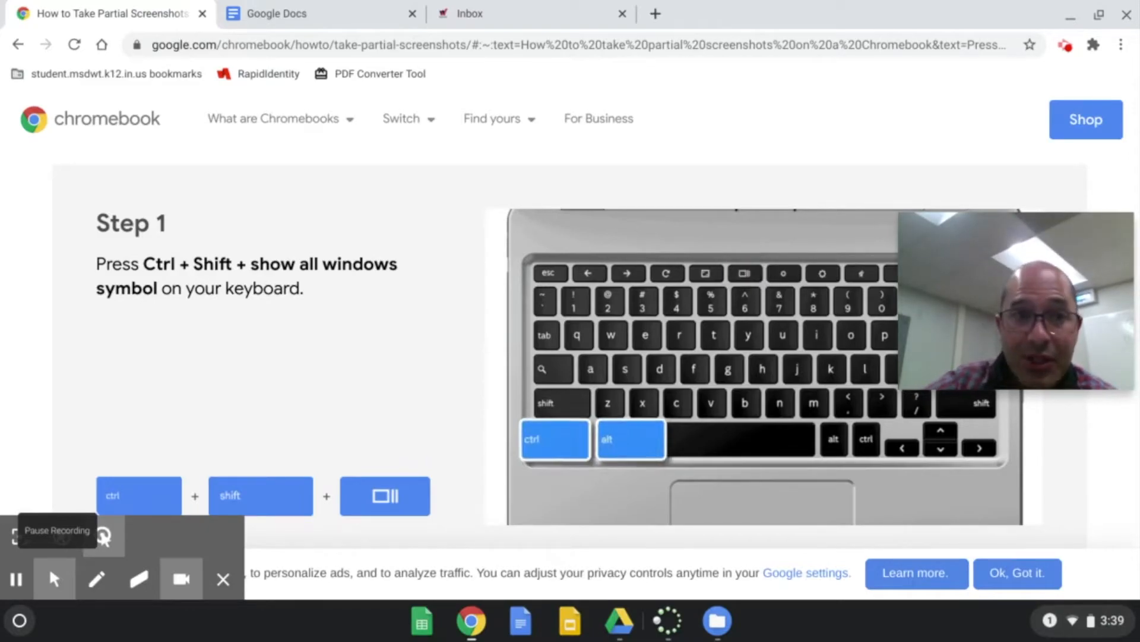
Step: Reach Canvas for MSDWT from bookmarks, enter the AV TECHNOLOGY-1st Grade course, and go to Inbox
click(109, 73)
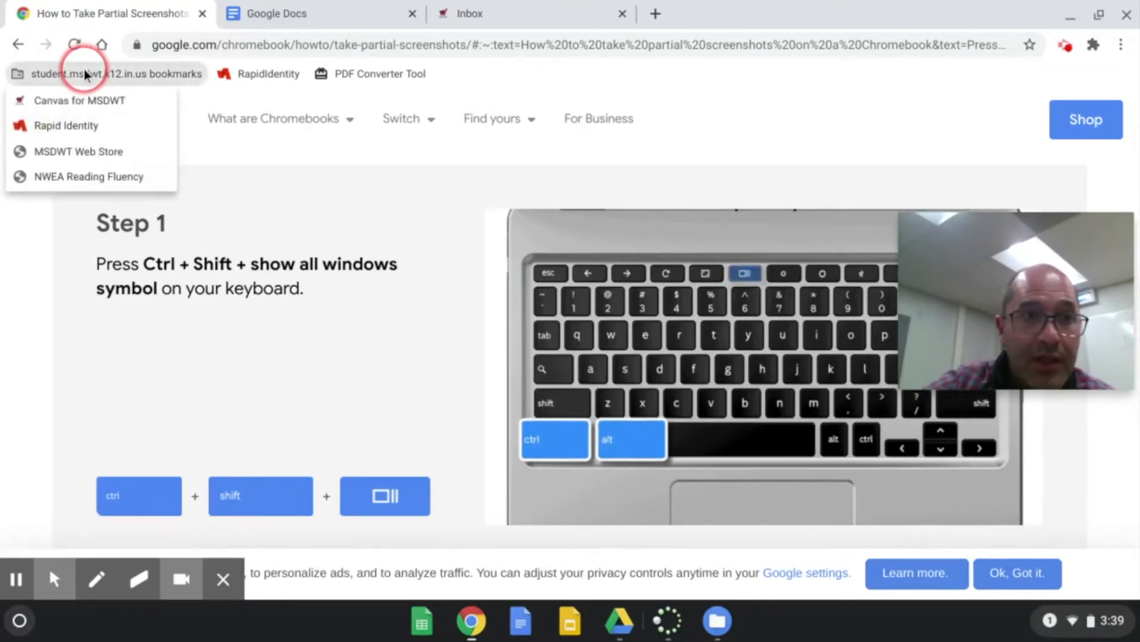
click(79, 100)
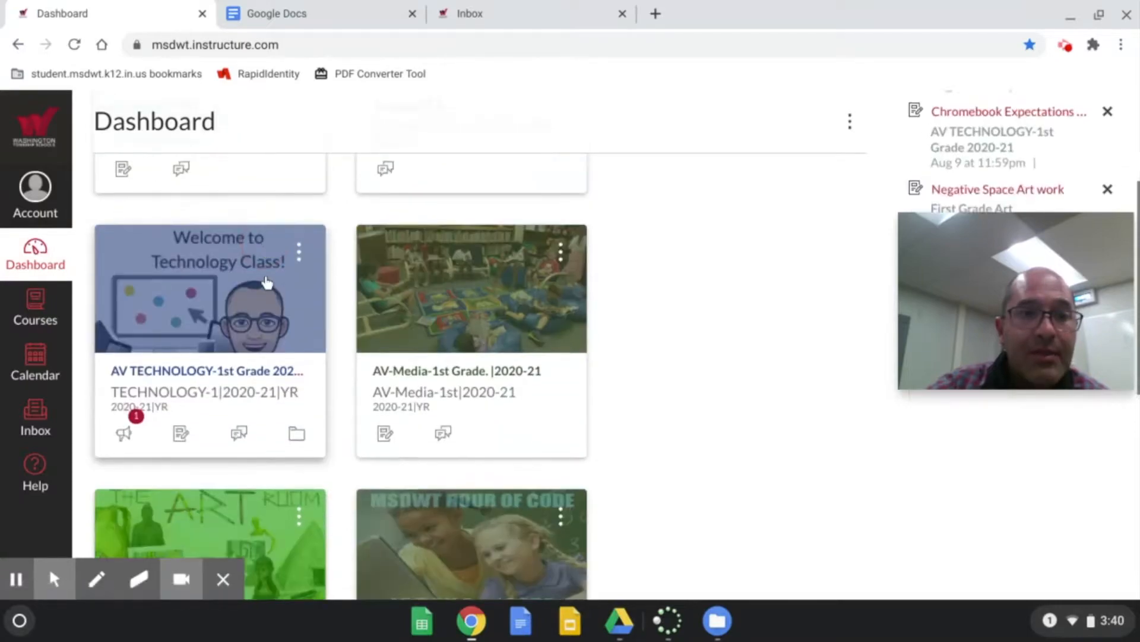
click(209, 291)
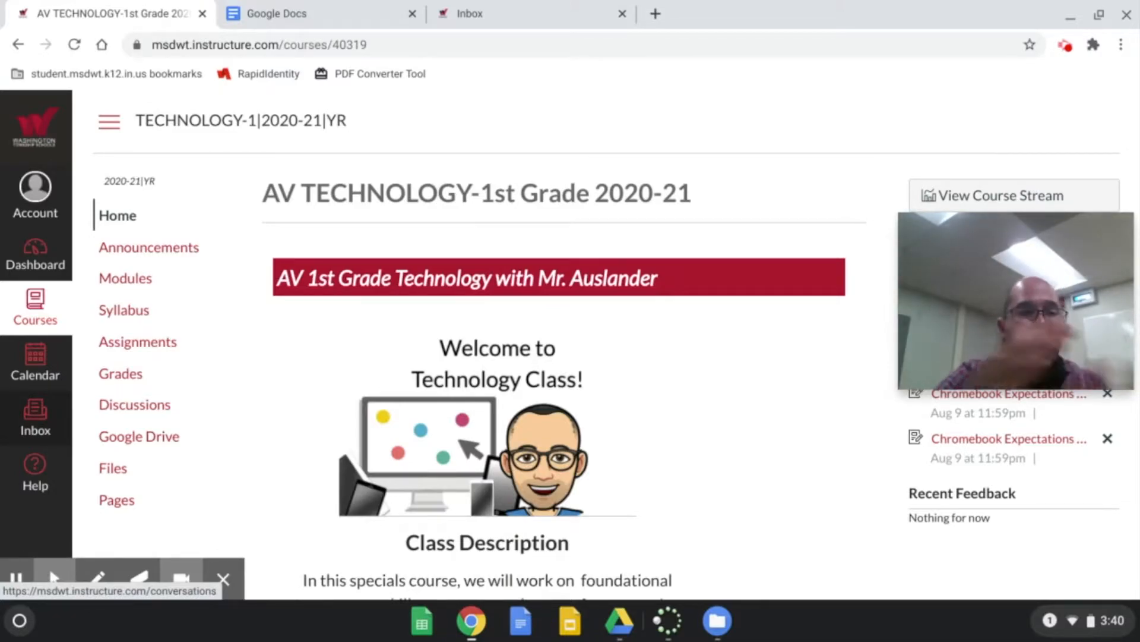
click(34, 414)
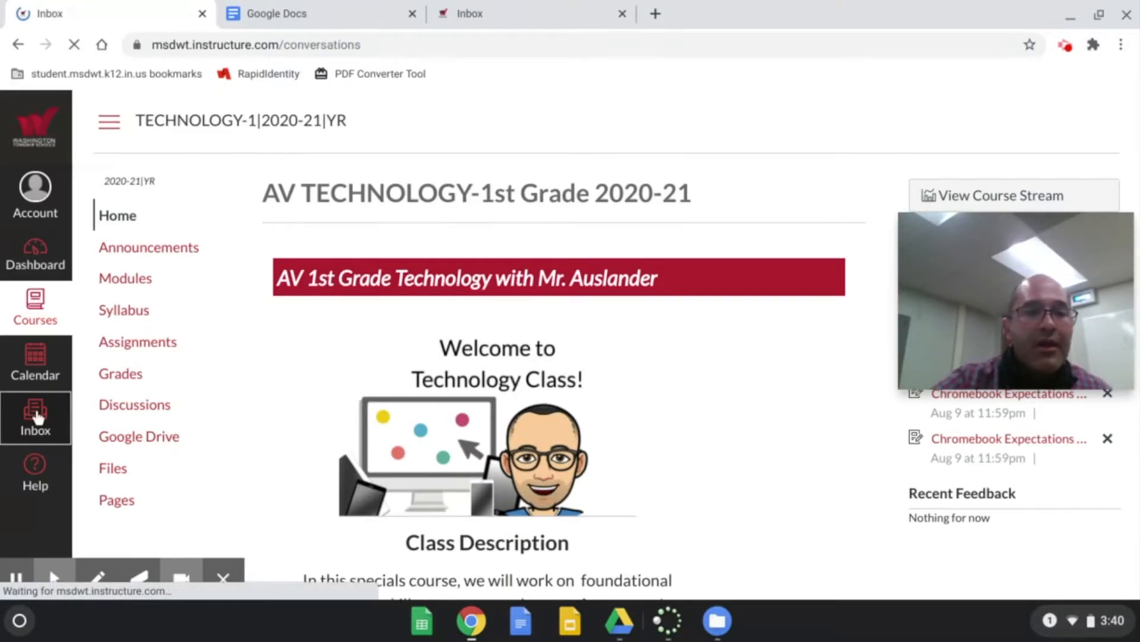
Step: Start composing a new message from the Canvas Inbox
click(34, 417)
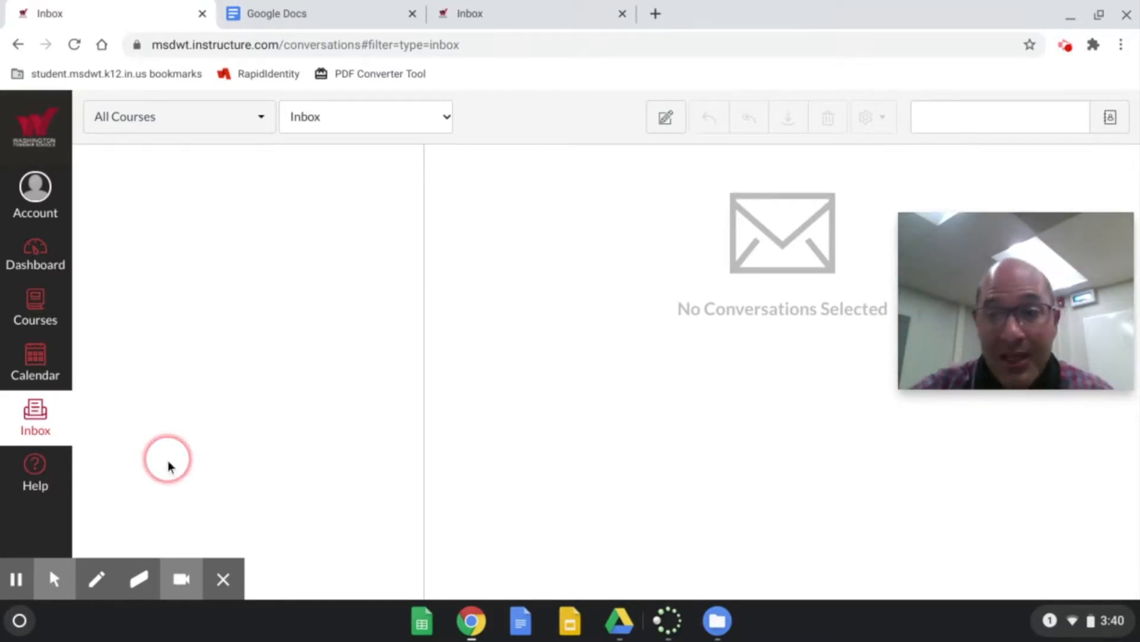
mouse_move(488, 177)
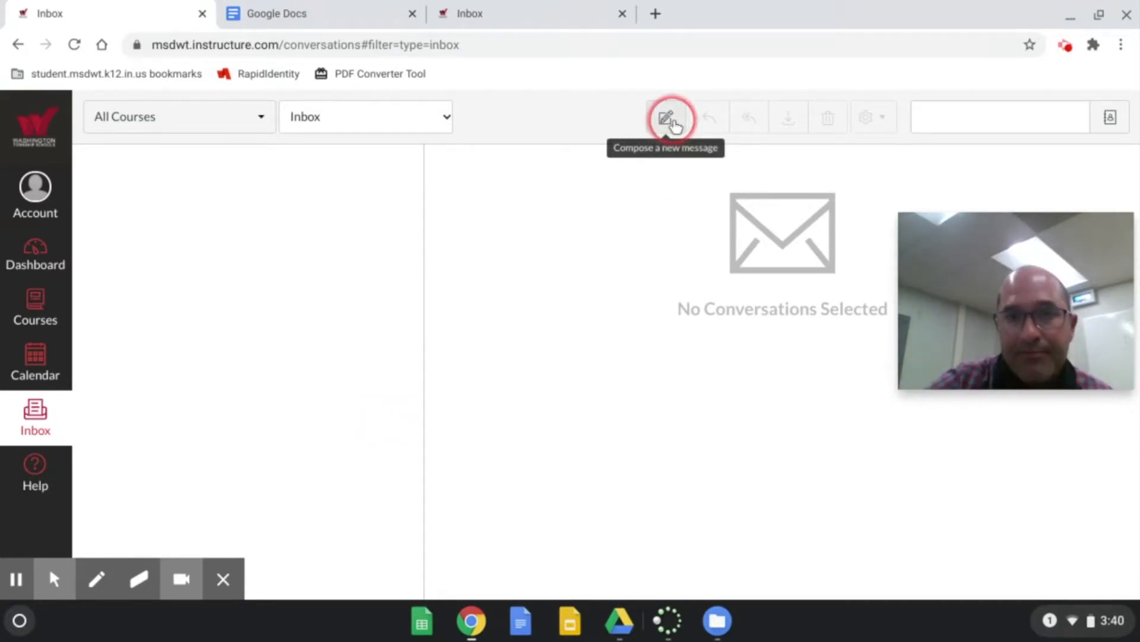
click(665, 118)
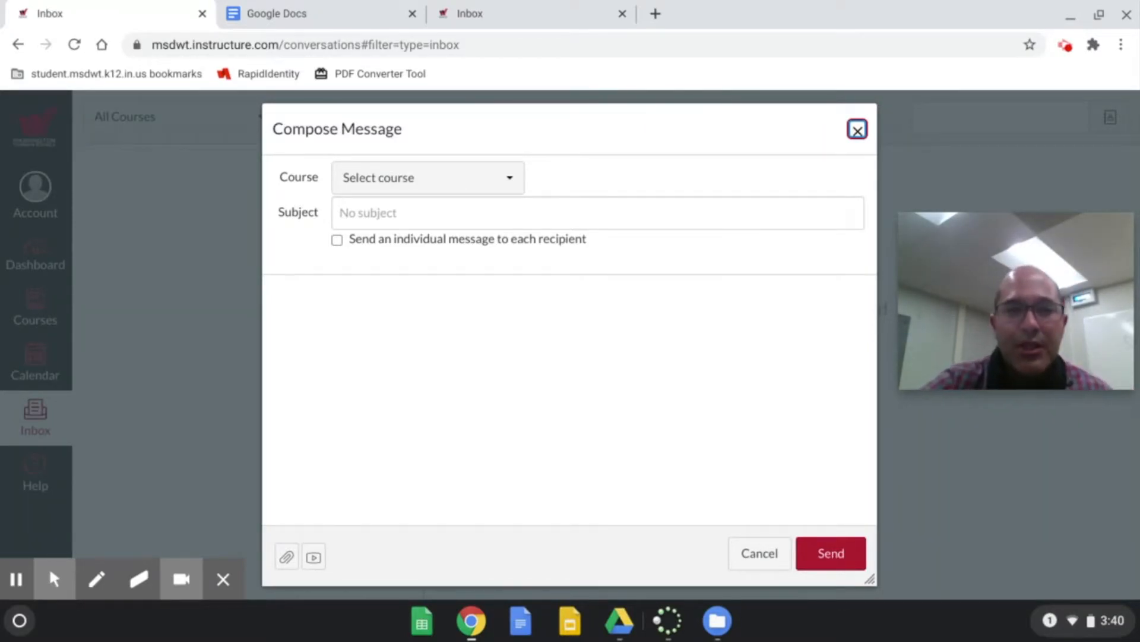
Step: Address the message within the AV TECHNOLOGY course to the teacher as recipient
click(509, 177)
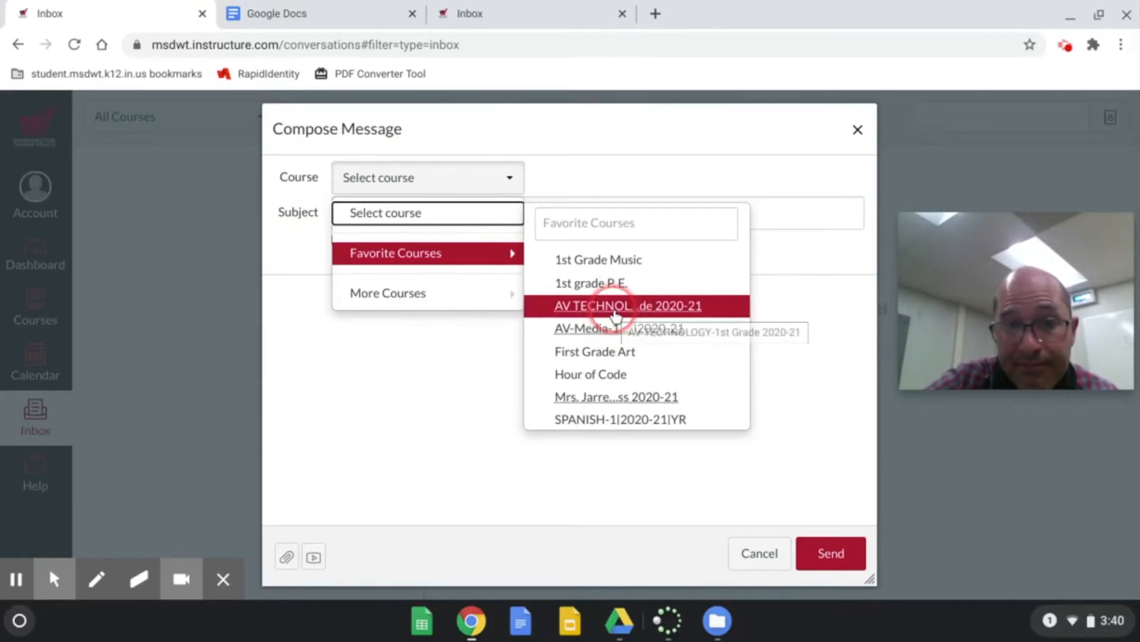
click(627, 306)
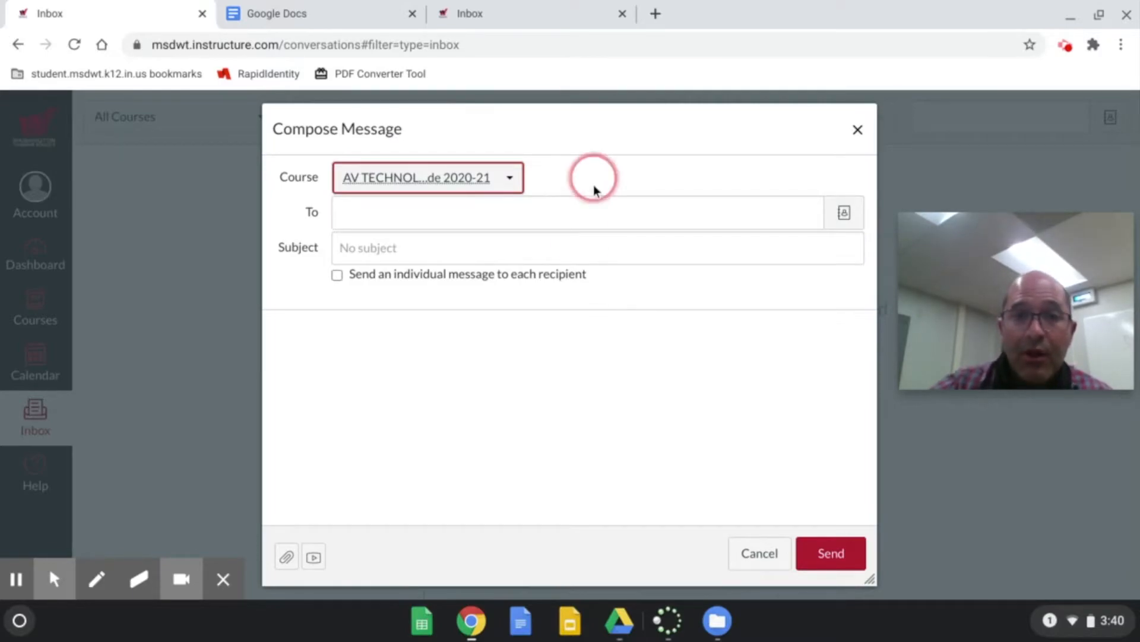
text(au)
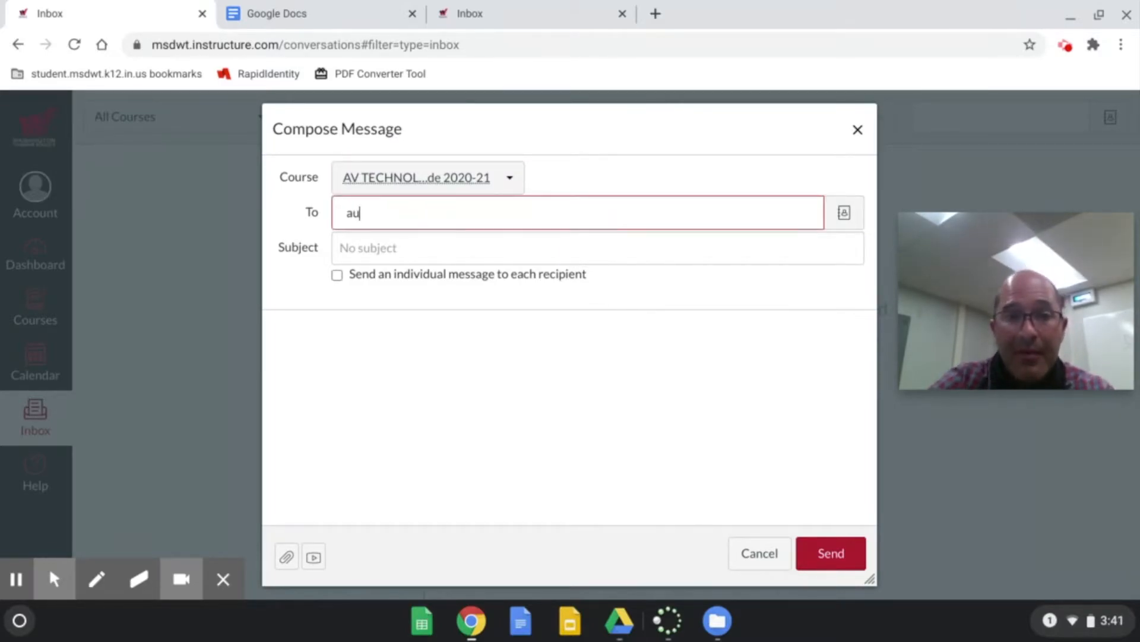
key(Backspace)
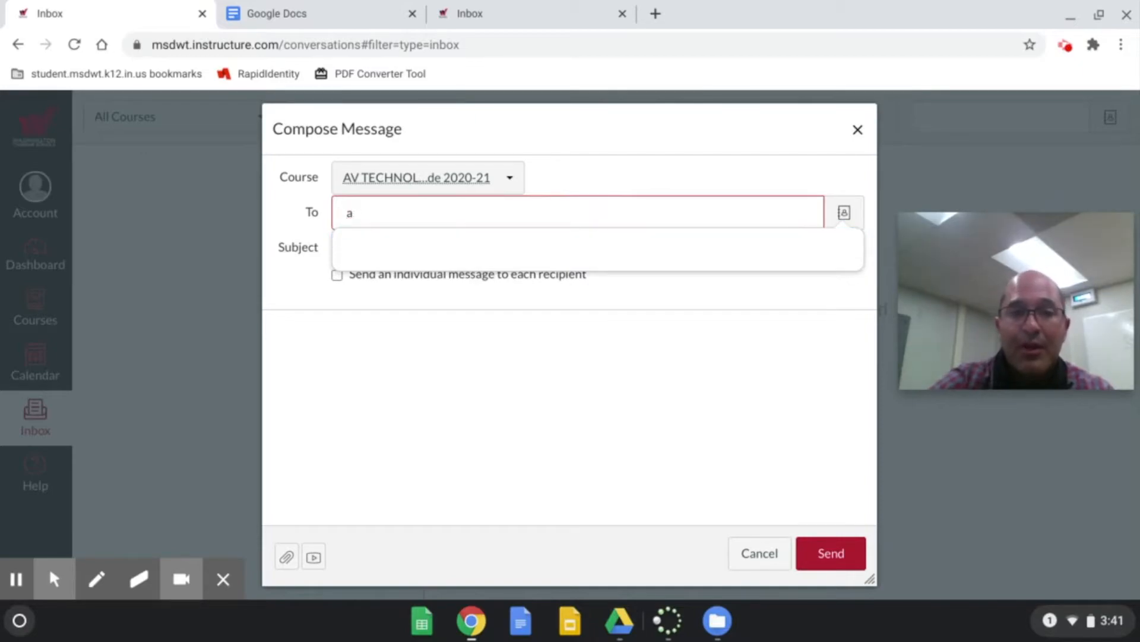
click(843, 212)
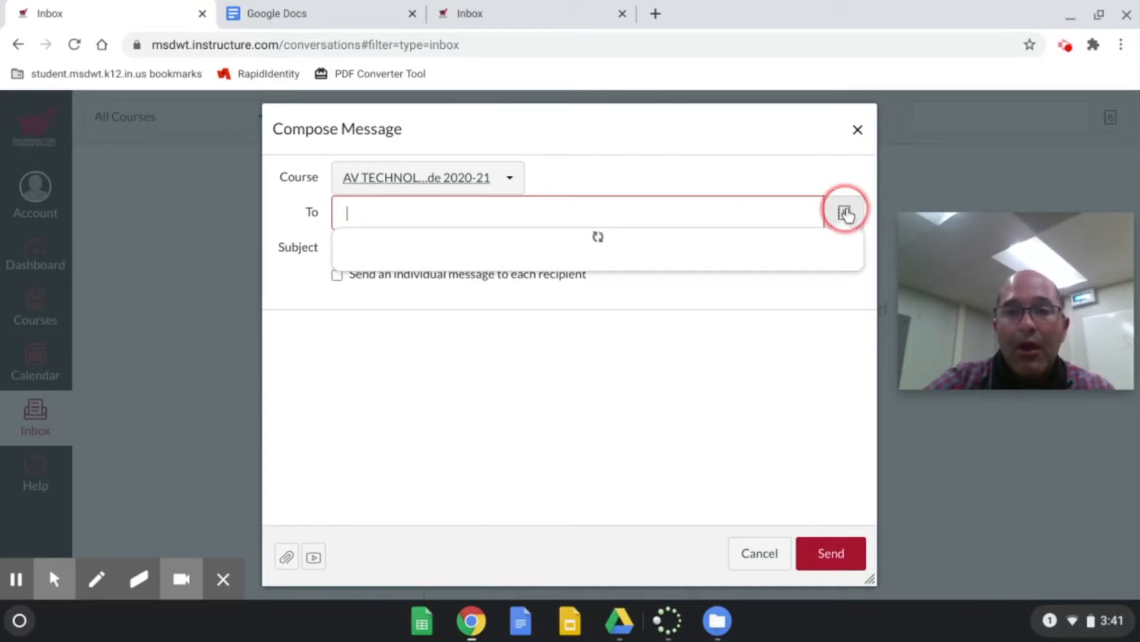
click(843, 212)
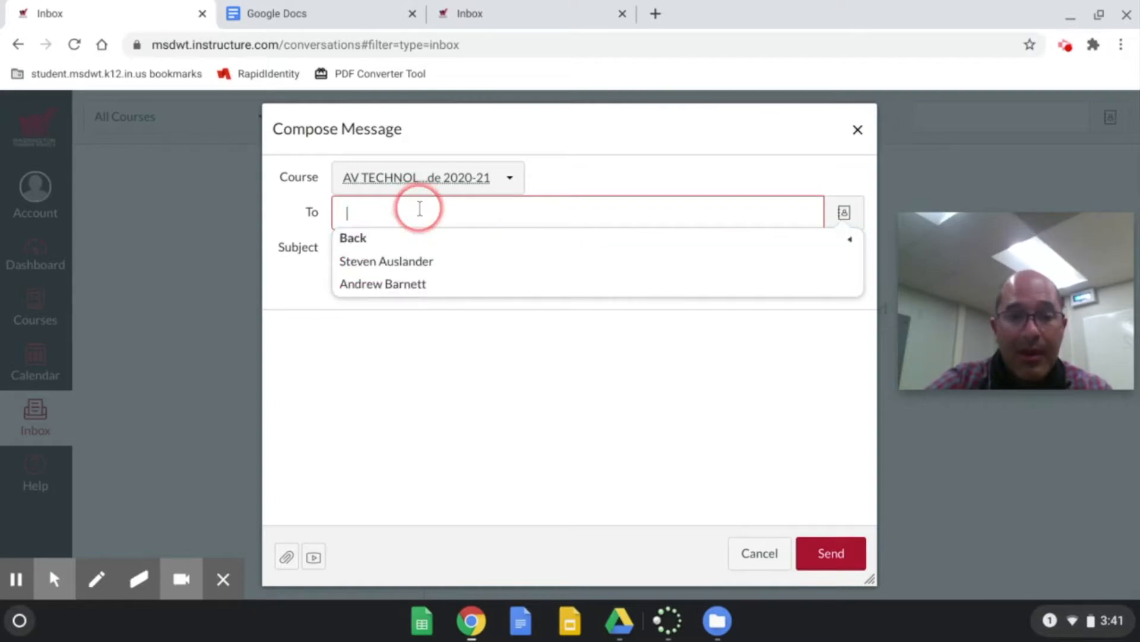
click(386, 260)
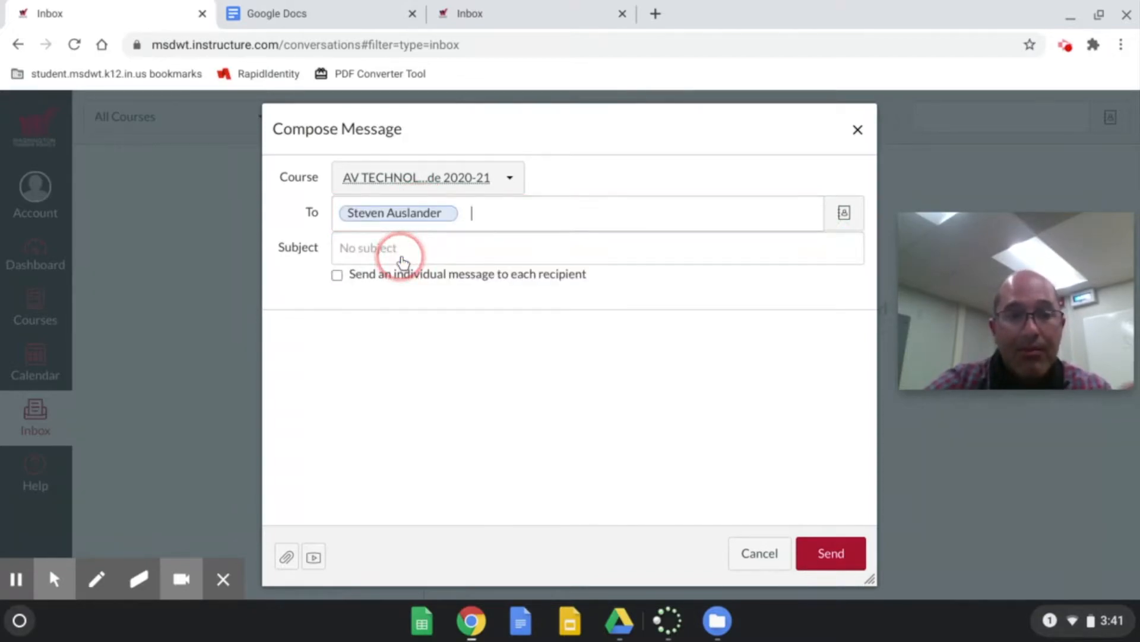
text(ausl)
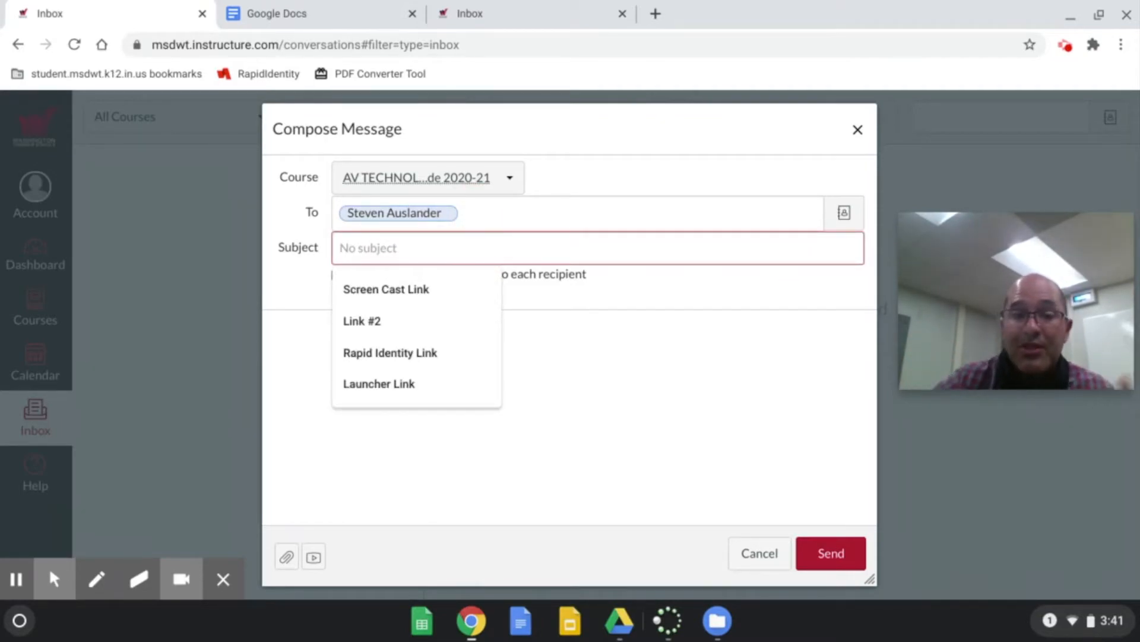
Step: Enter subject 'Screen shot - Help!' and body 'Help!', then begin attaching a file
text(SC)
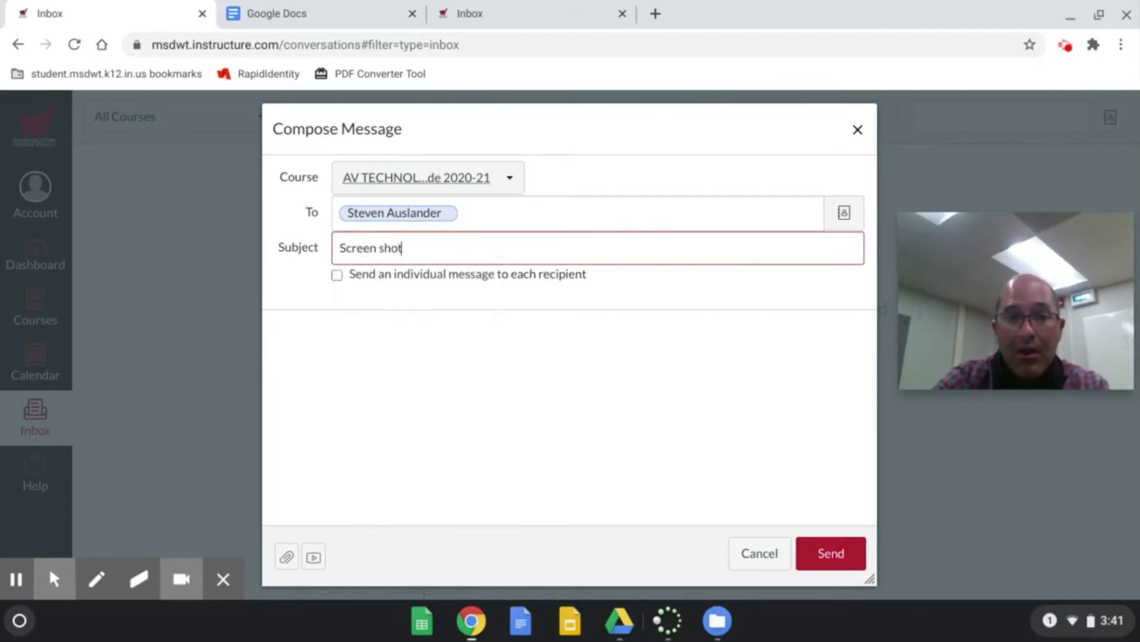
text(-)
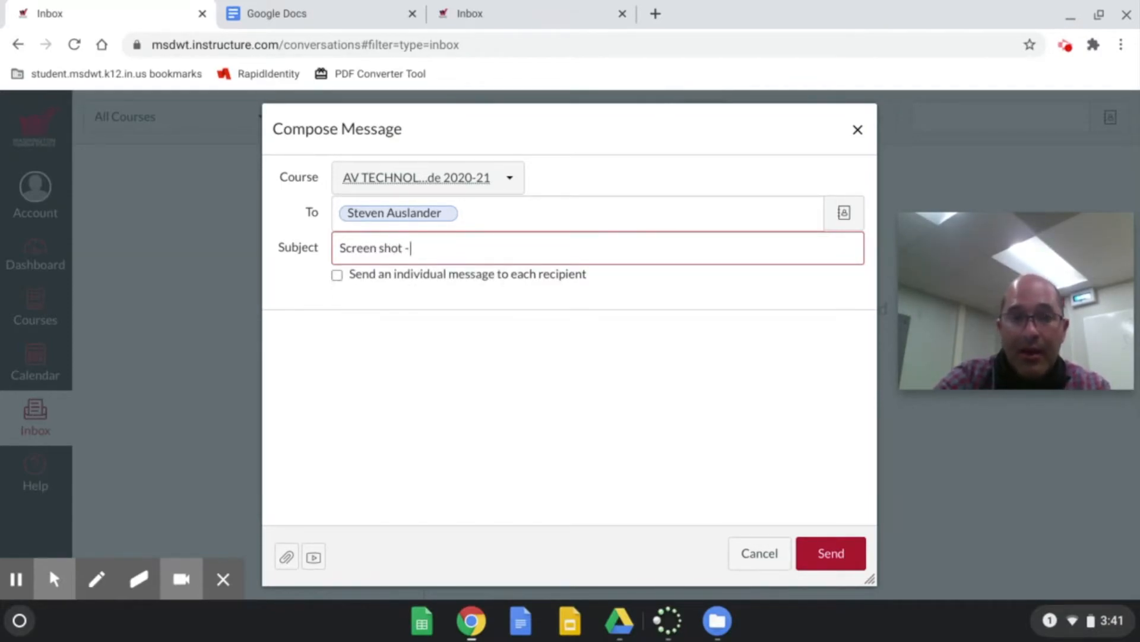
text(Help!)
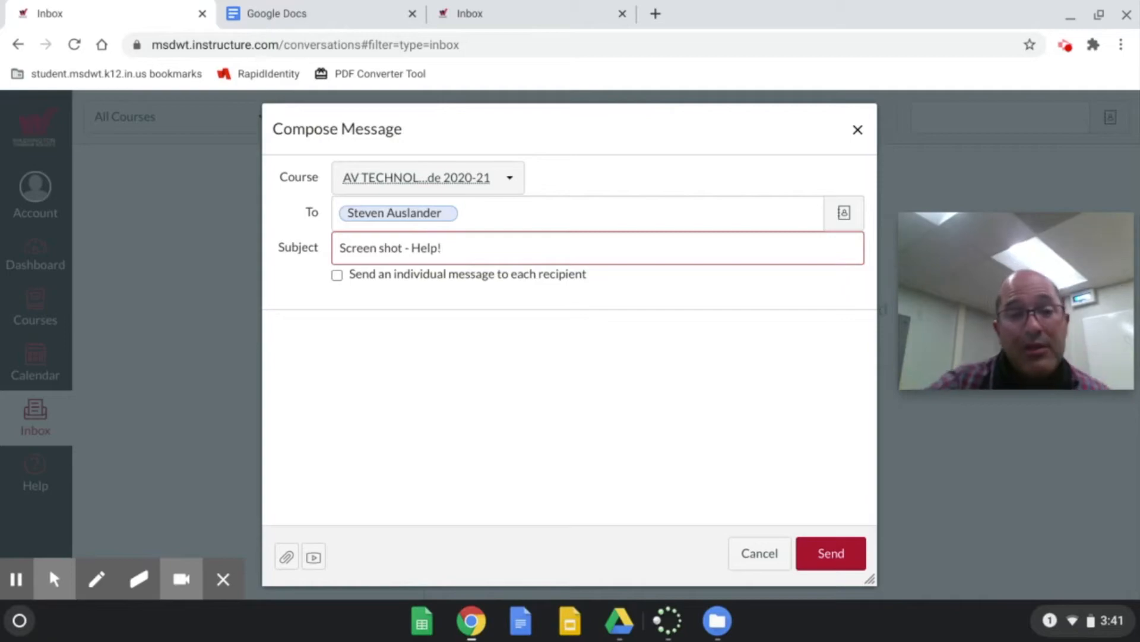
click(500, 364)
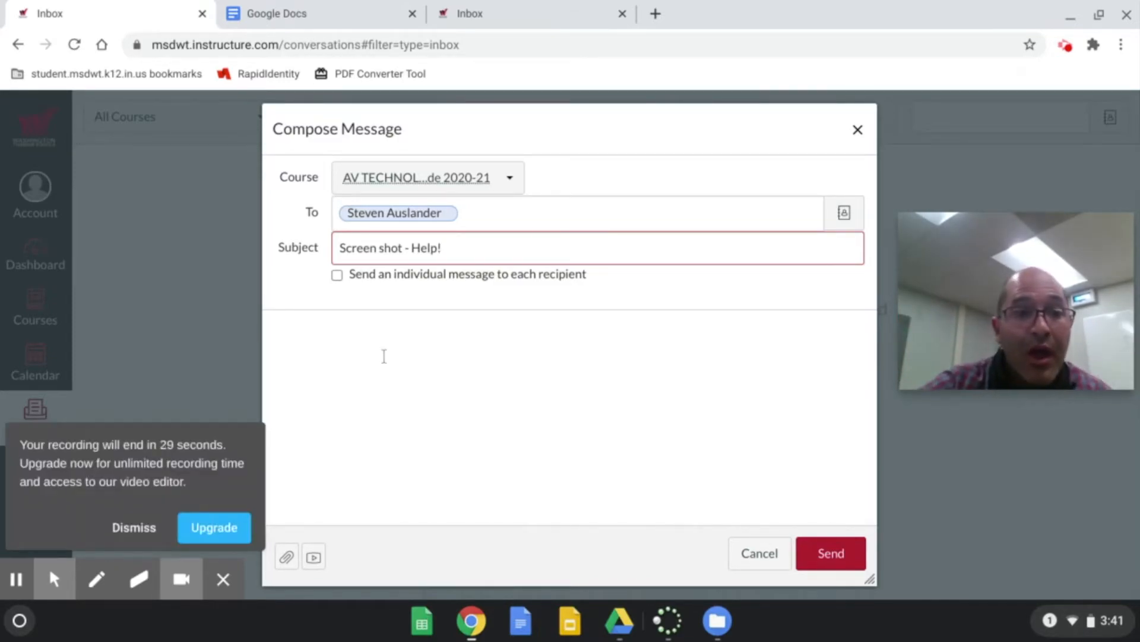
click(134, 528)
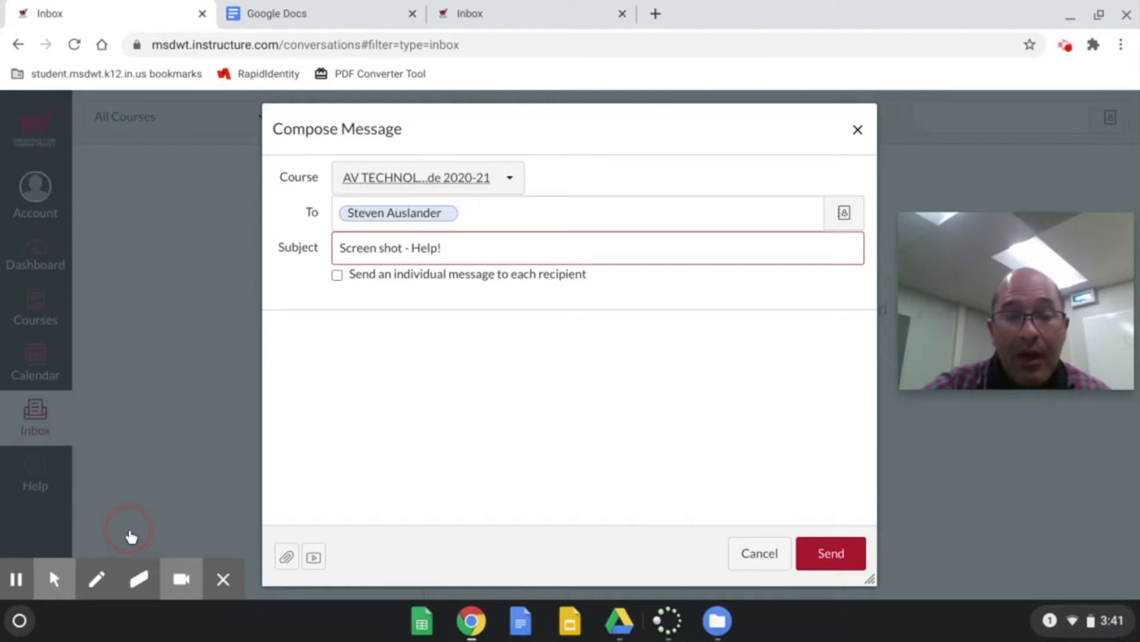
mouse_move(15, 579)
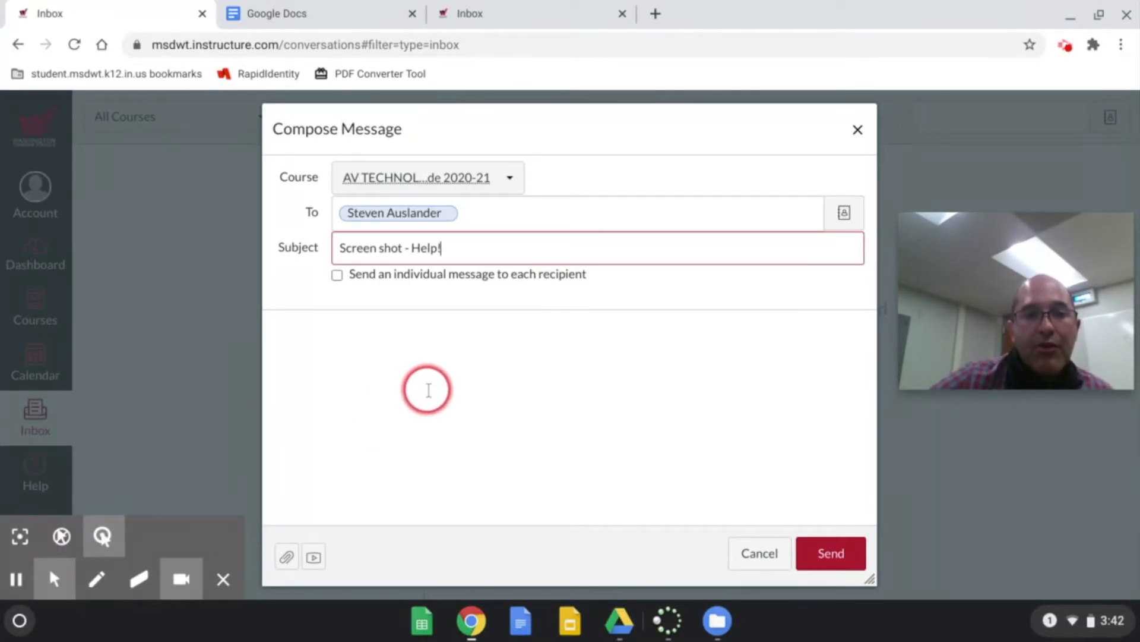
text(Help!)
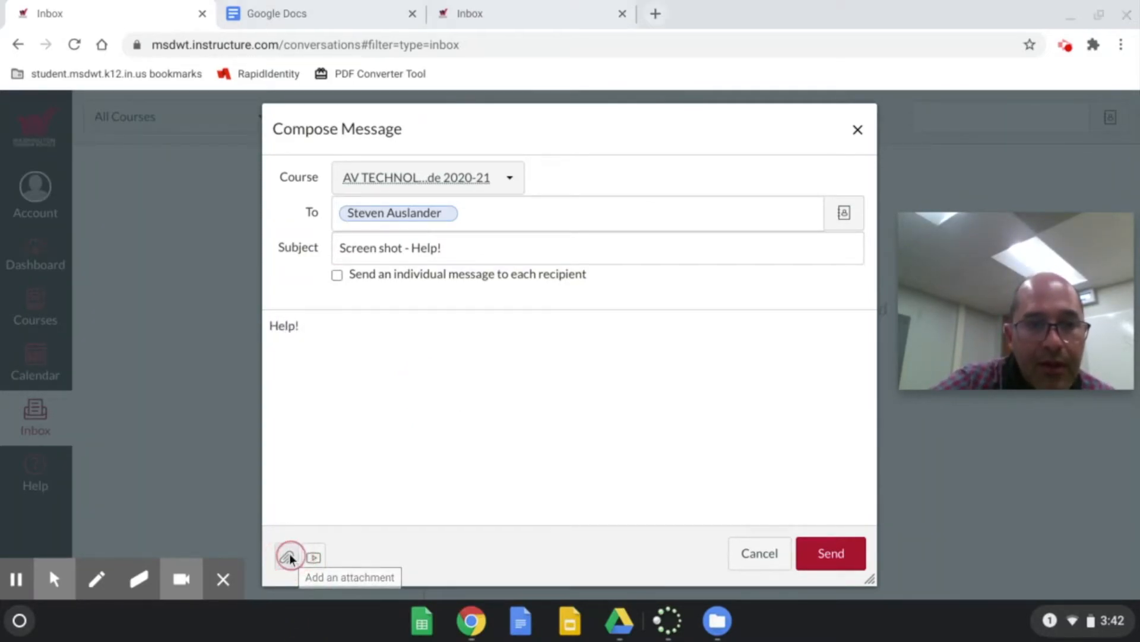
click(290, 556)
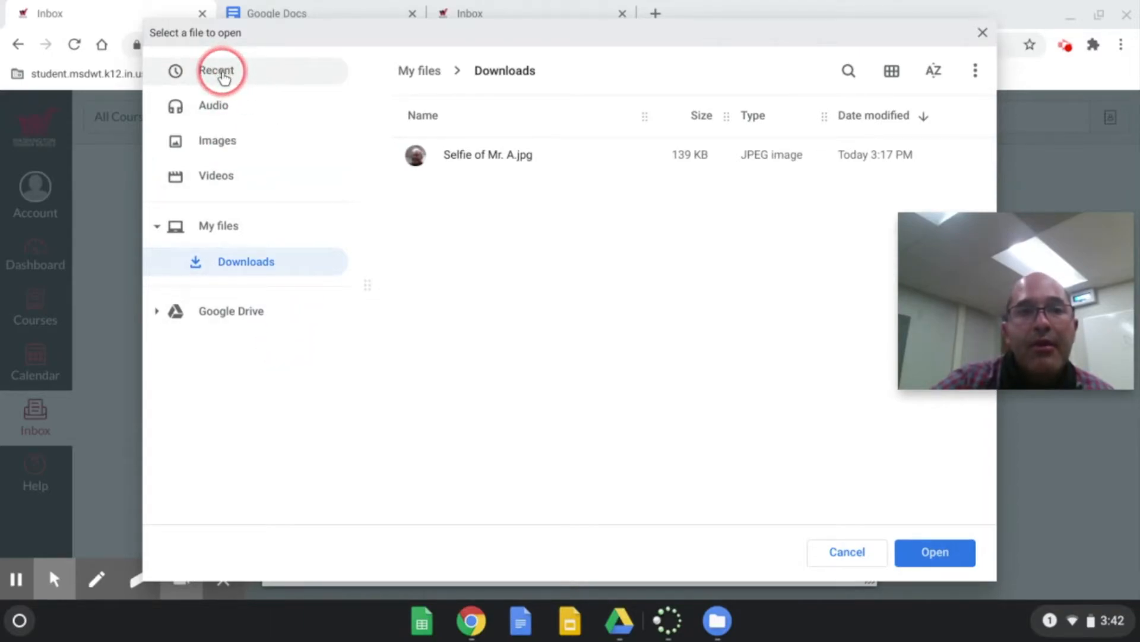
Step: Attach Screenshot of Tutorial.png from Recent files to the message
click(216, 70)
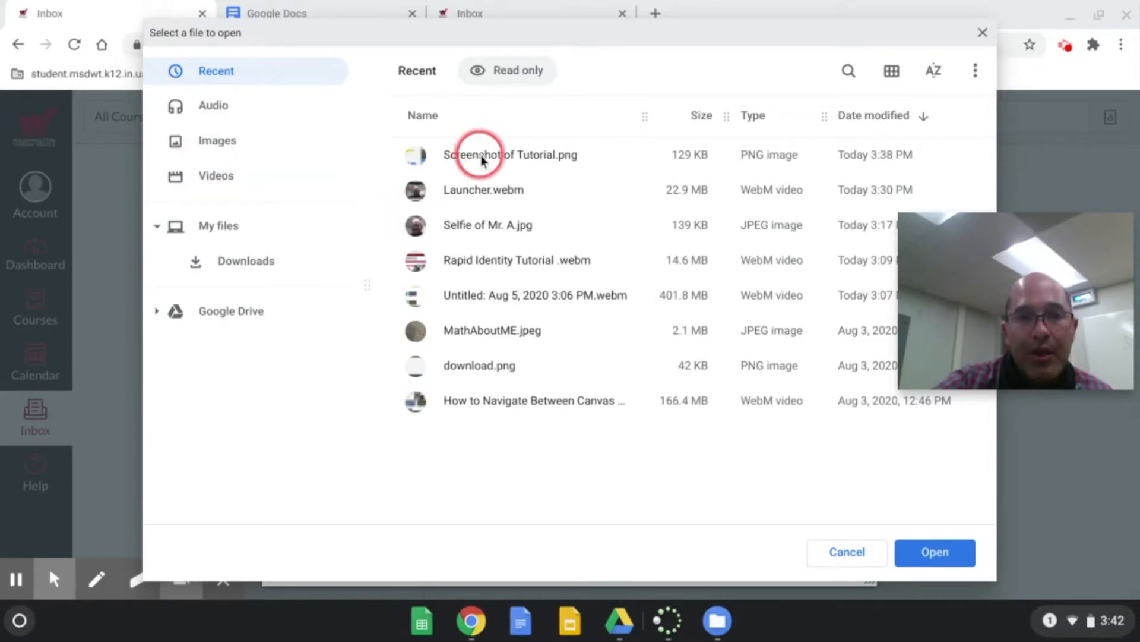
click(511, 154)
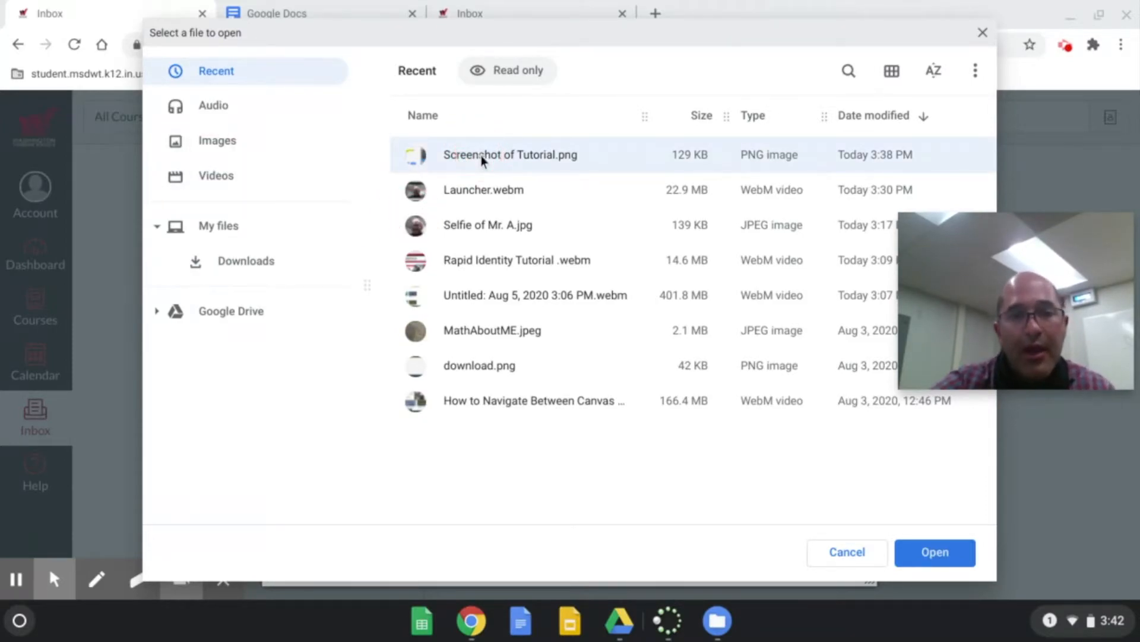
click(935, 553)
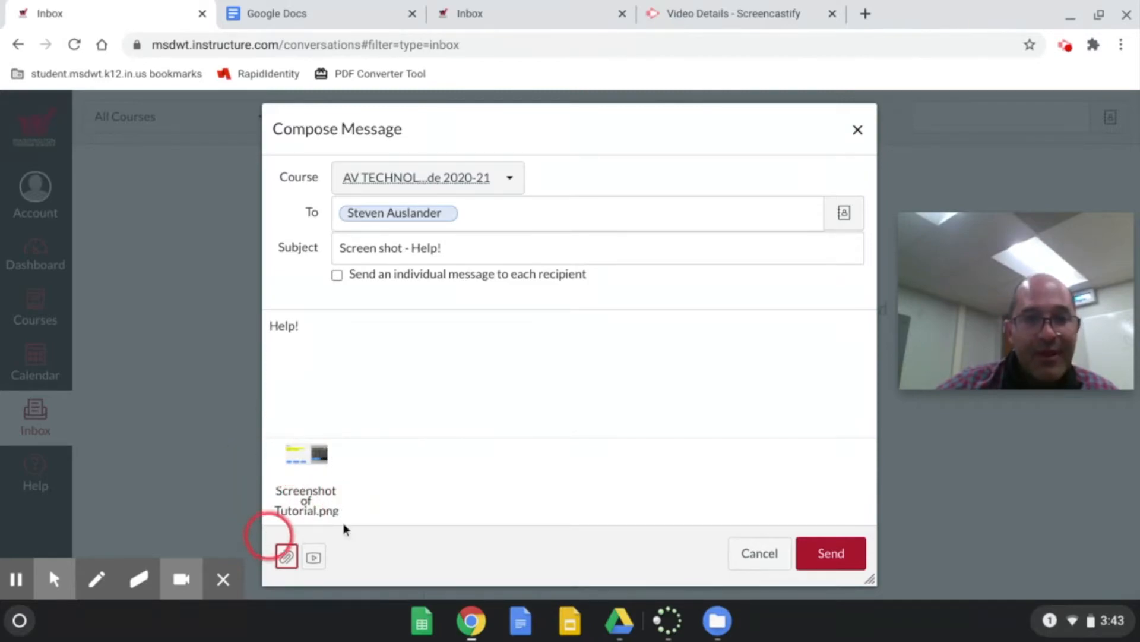
Step: Begin a second attachment and browse My files, Downloads and Images looking for the selfie
click(287, 556)
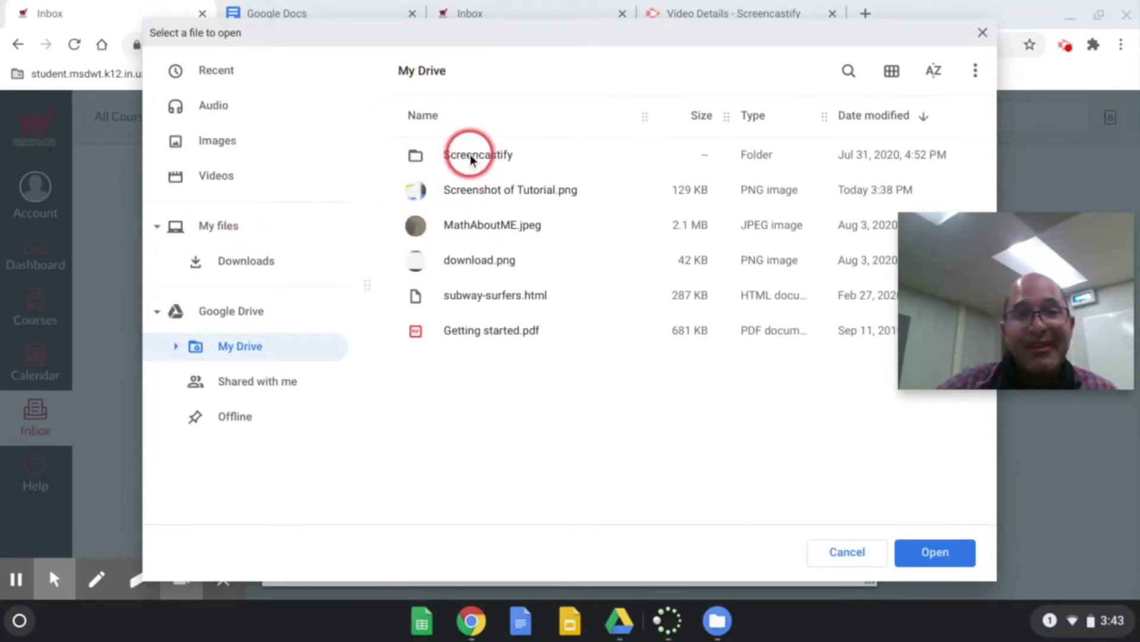
mouse_move(216, 70)
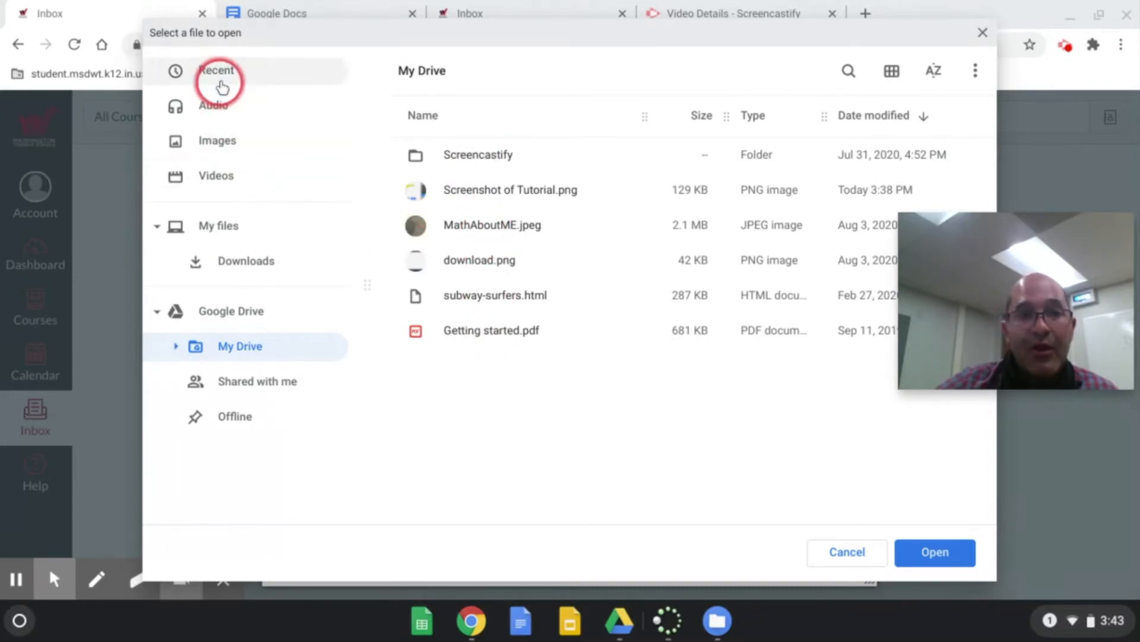
click(217, 70)
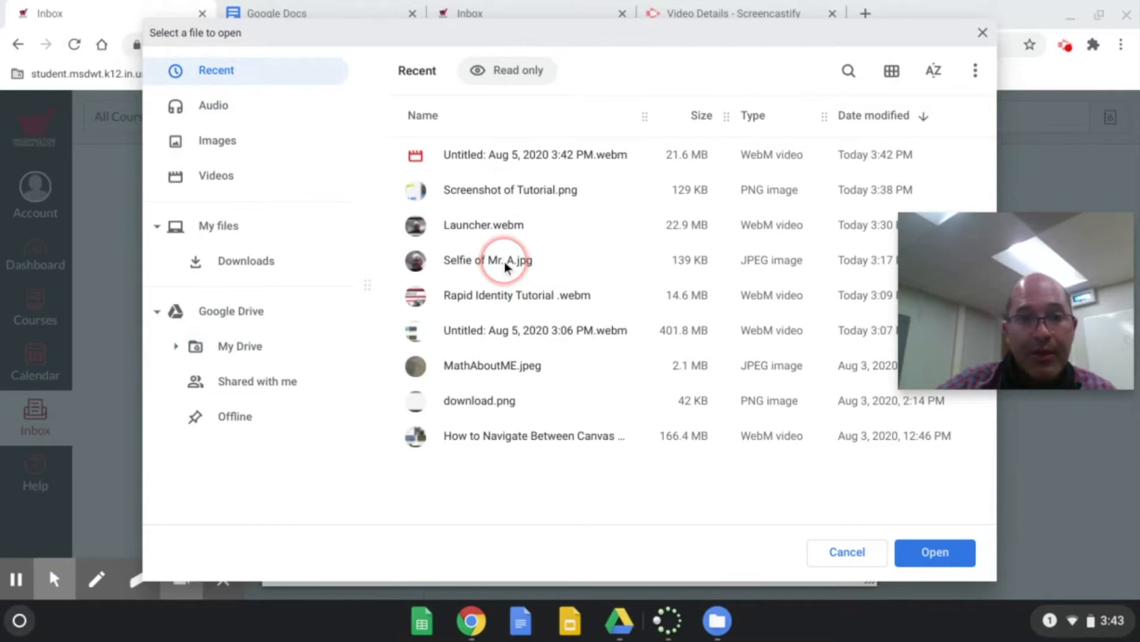
click(218, 226)
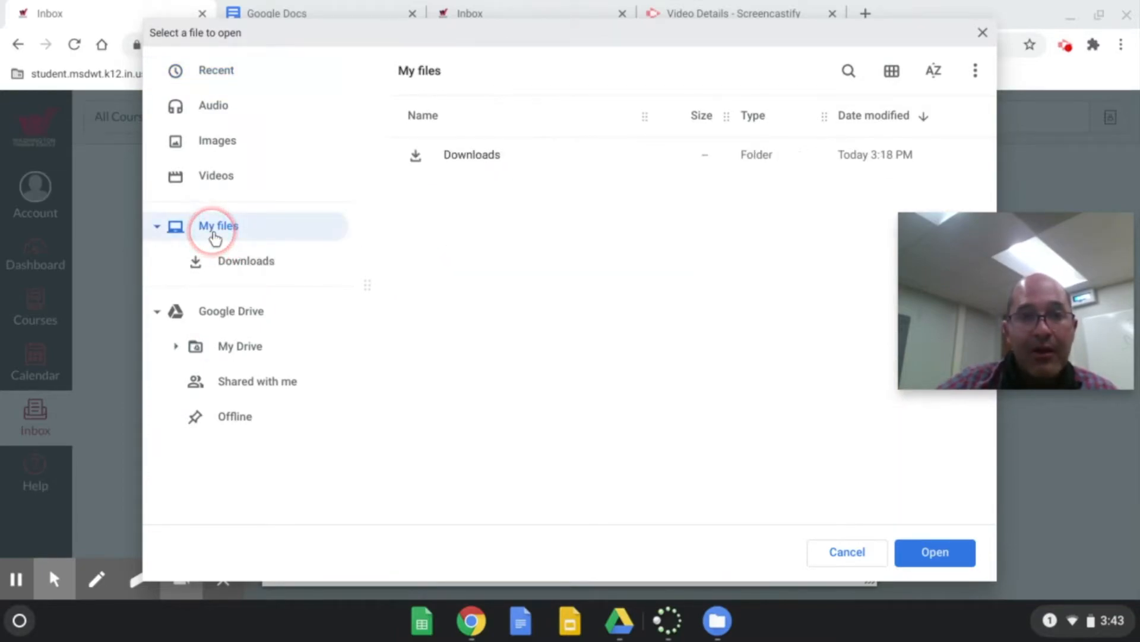
click(472, 154)
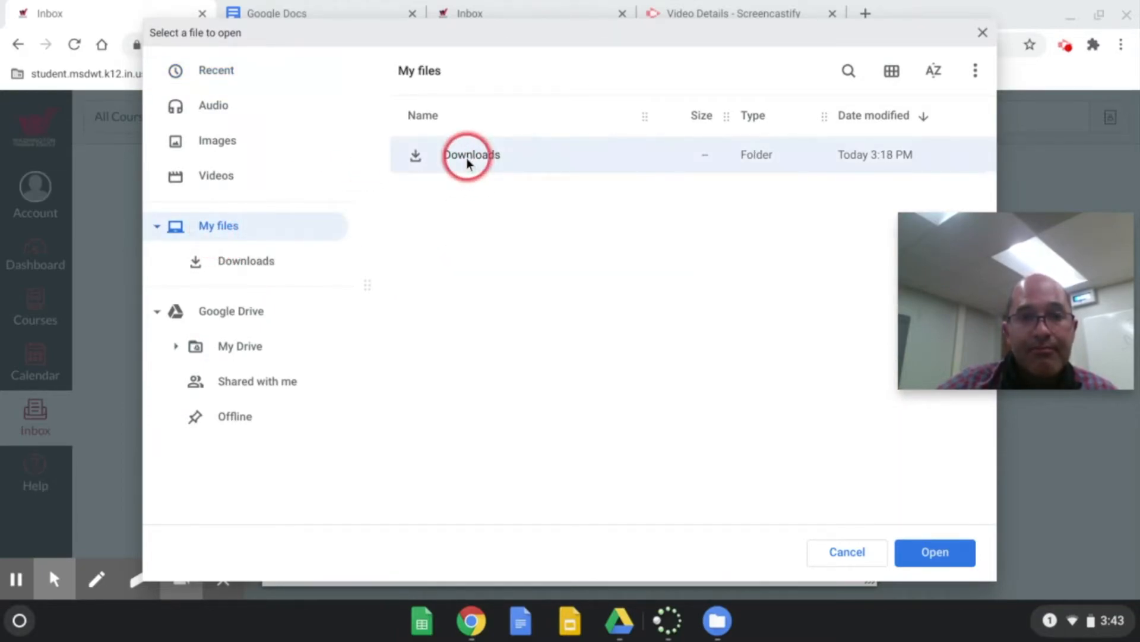
double_click(472, 155)
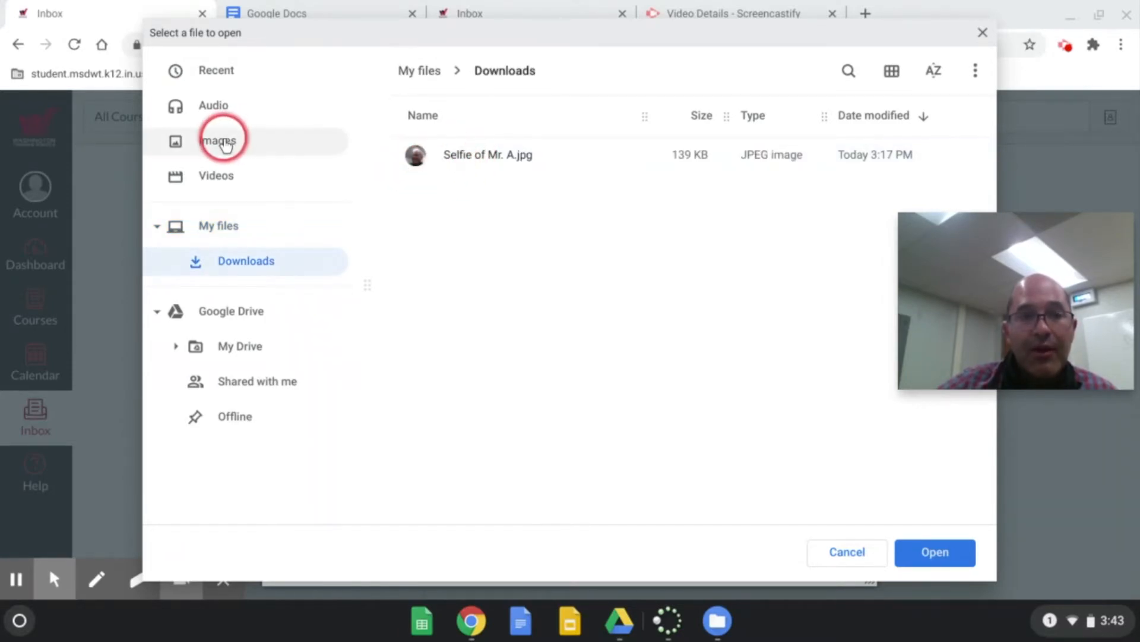
click(216, 140)
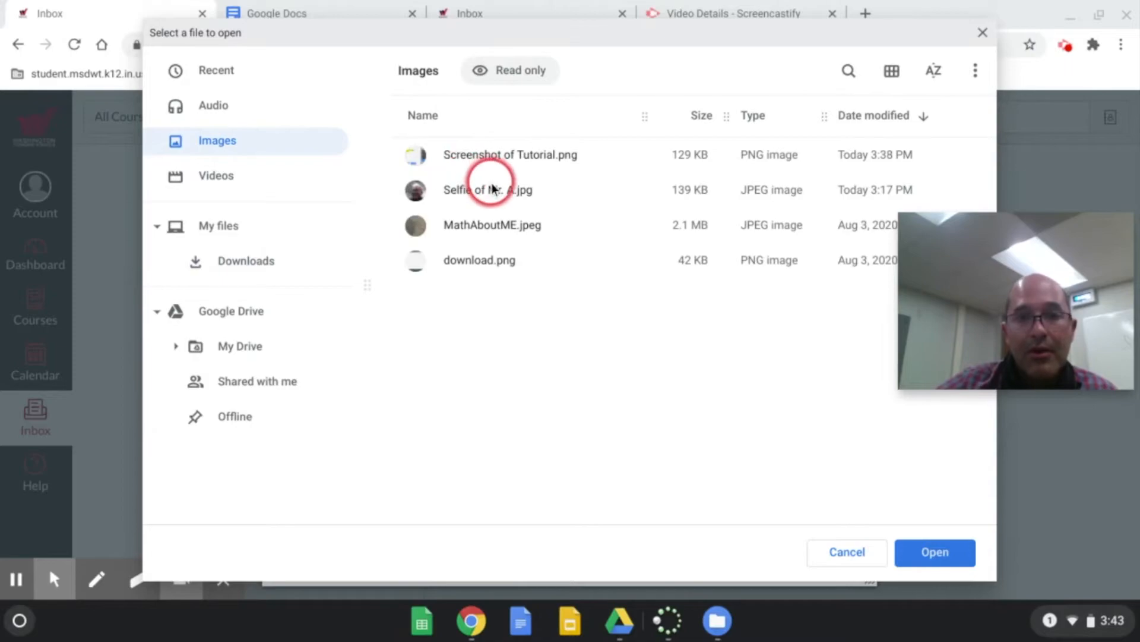
mouse_move(498, 195)
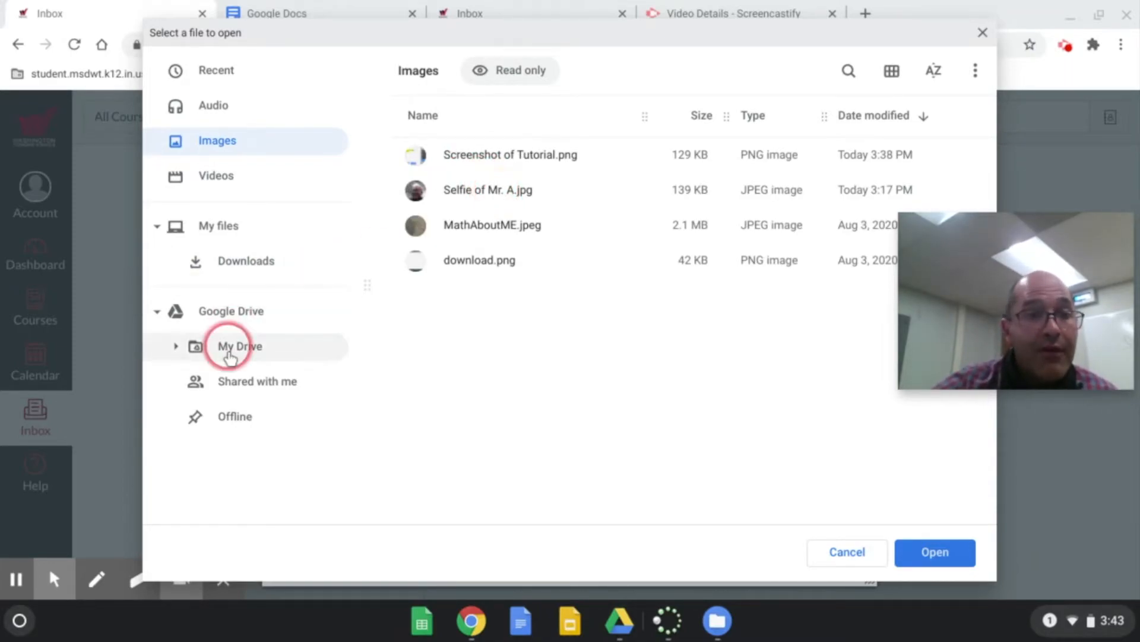
mouse_move(240, 310)
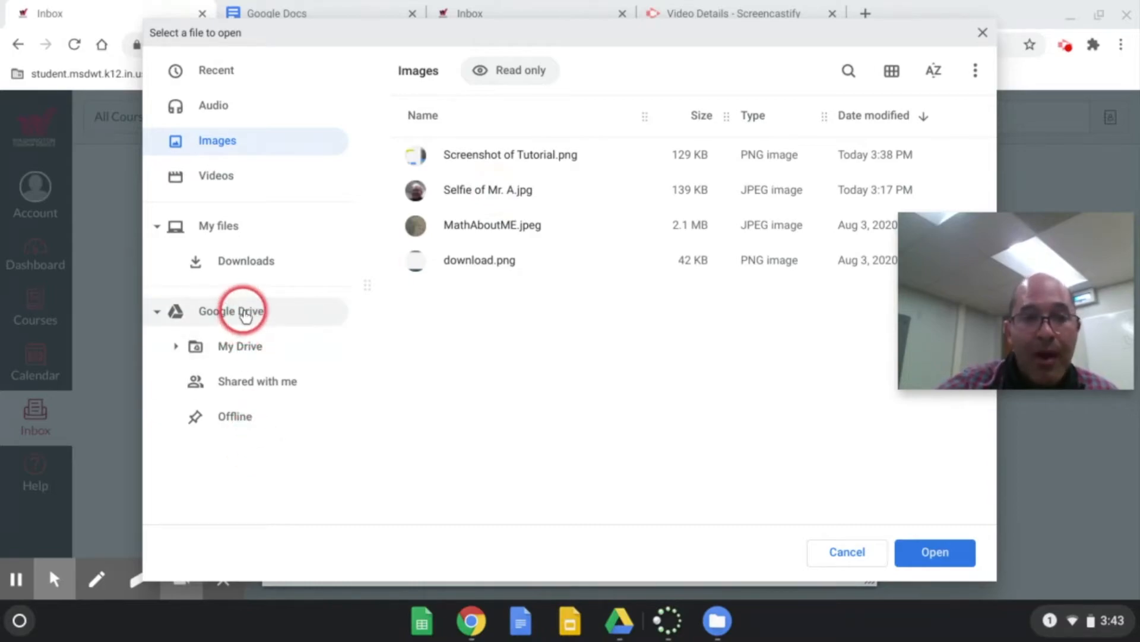
mouse_move(239, 346)
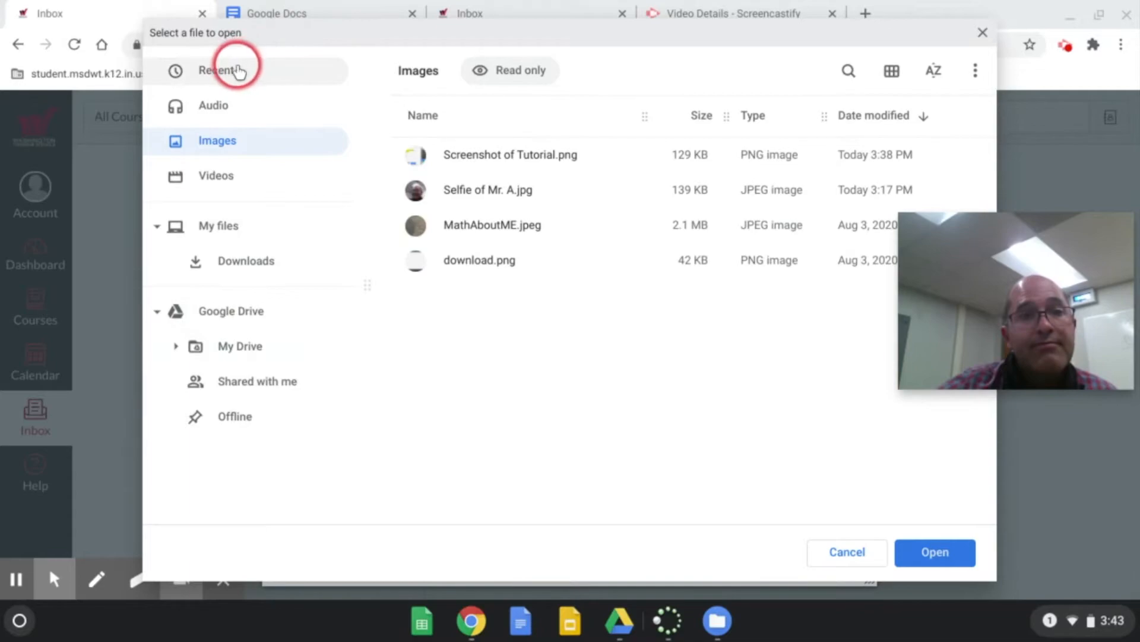
Step: Attach Selfie of Mr. A.jpg from Recent files as the second attachment
click(217, 70)
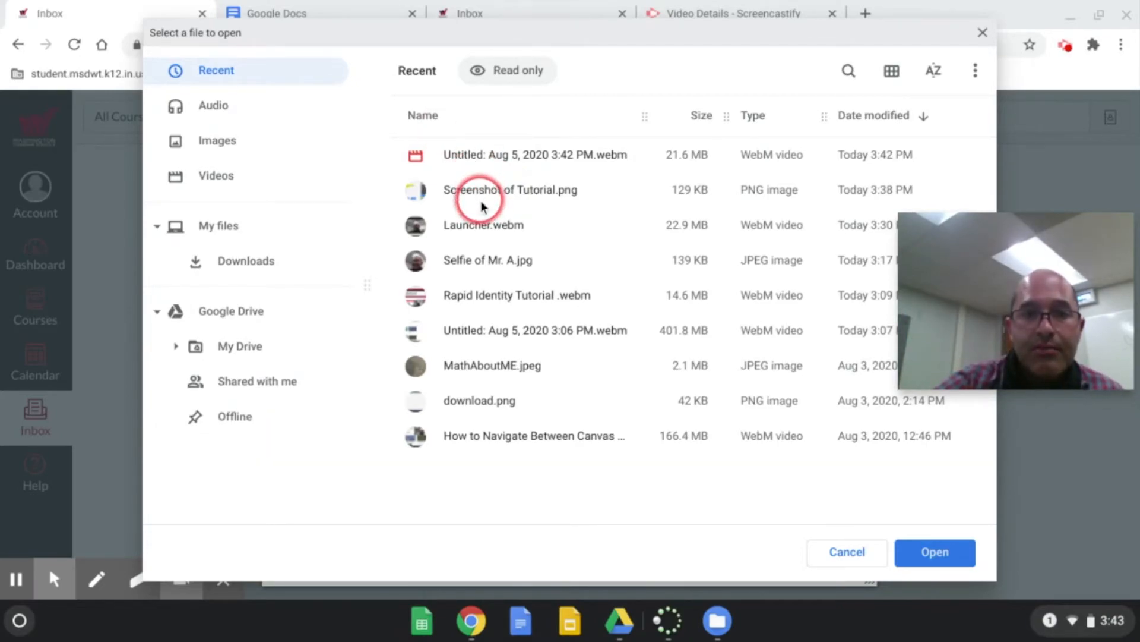
click(511, 189)
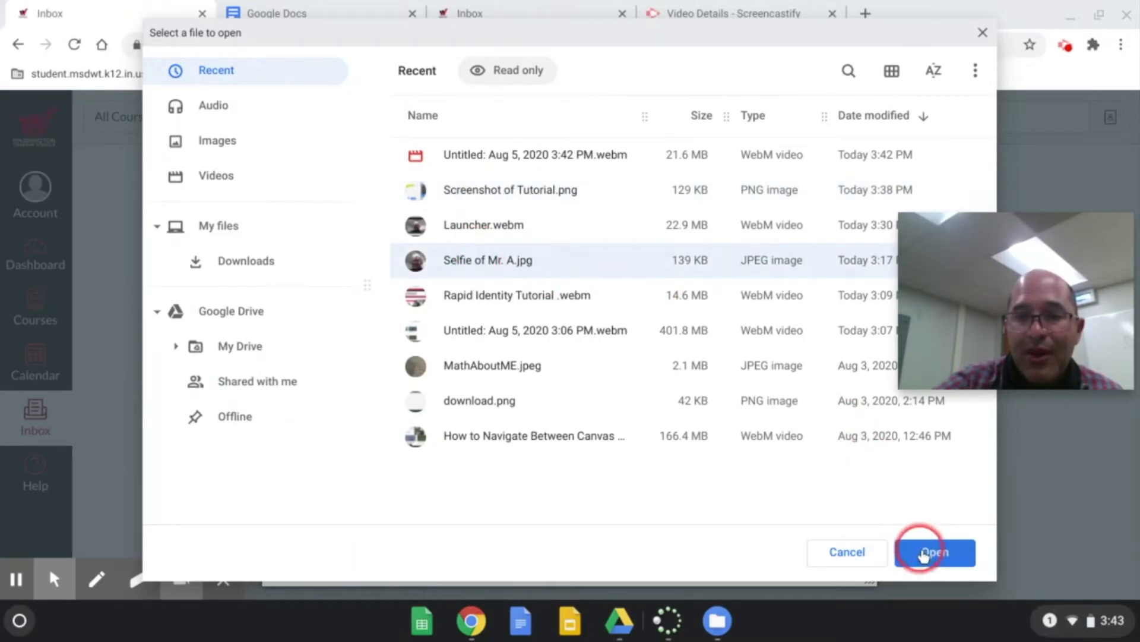
click(933, 551)
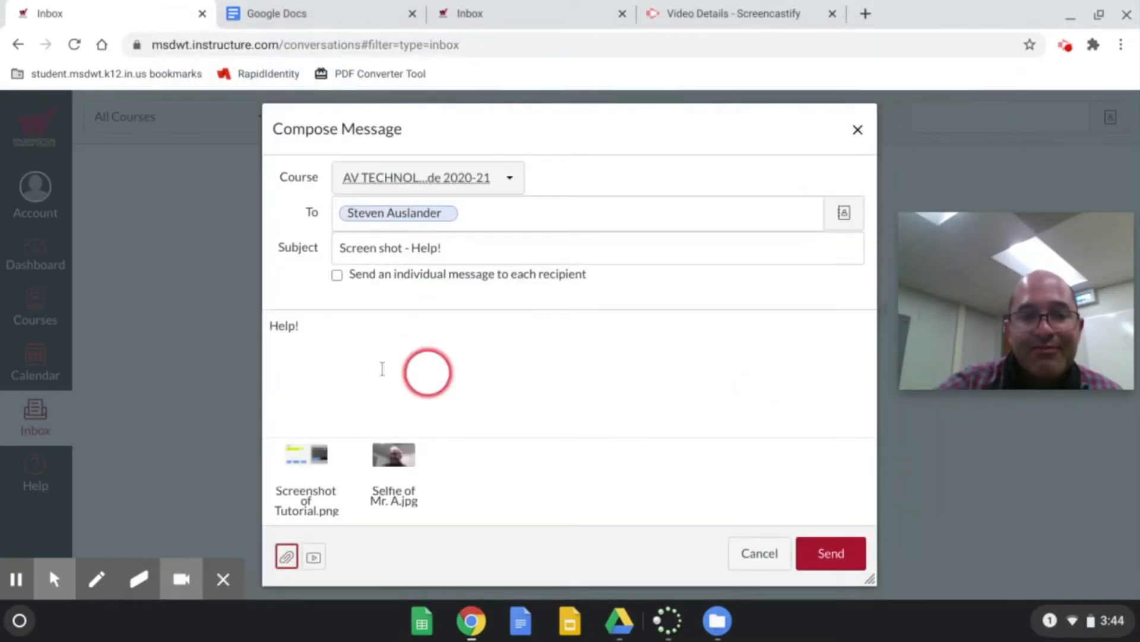
mouse_move(491, 381)
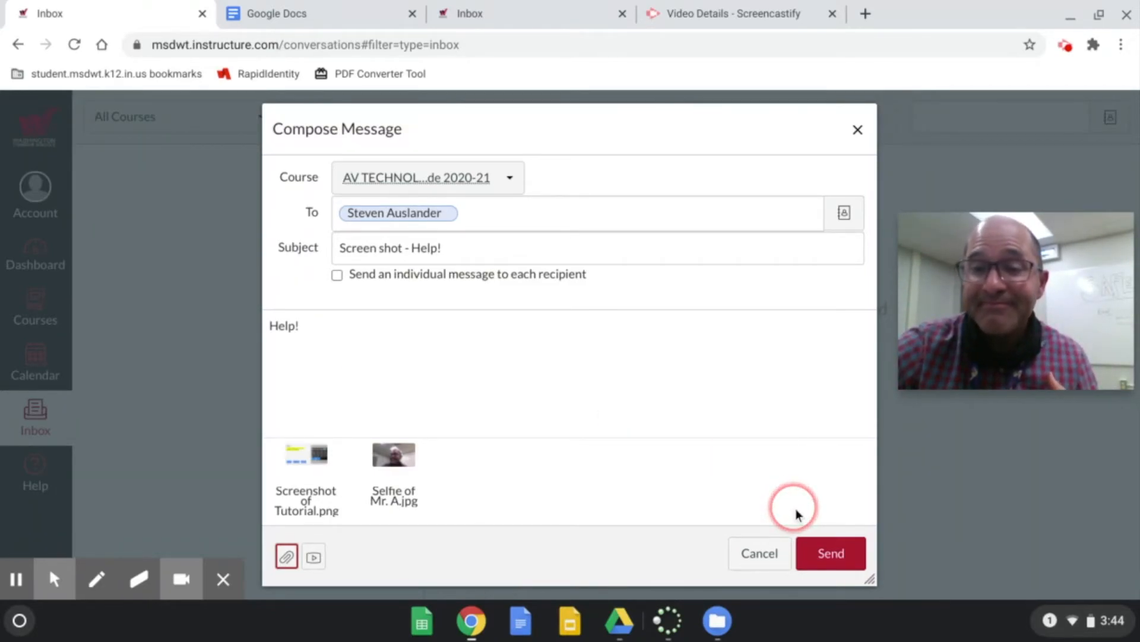
Step: Send the help message with both image attachments to the teacher
click(830, 552)
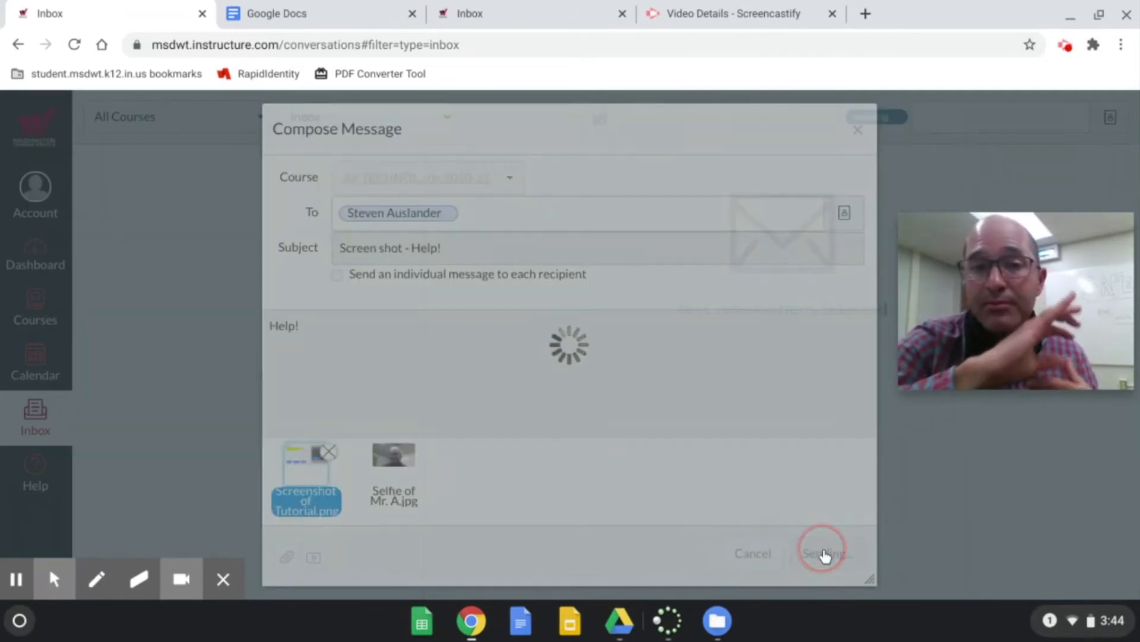
click(821, 552)
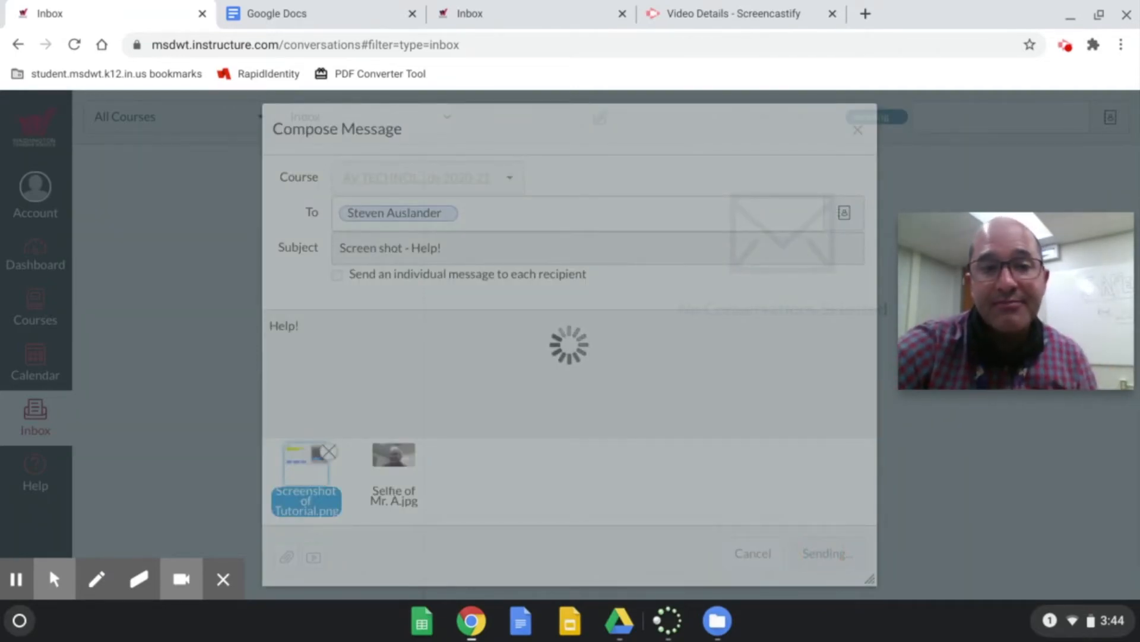
click(826, 552)
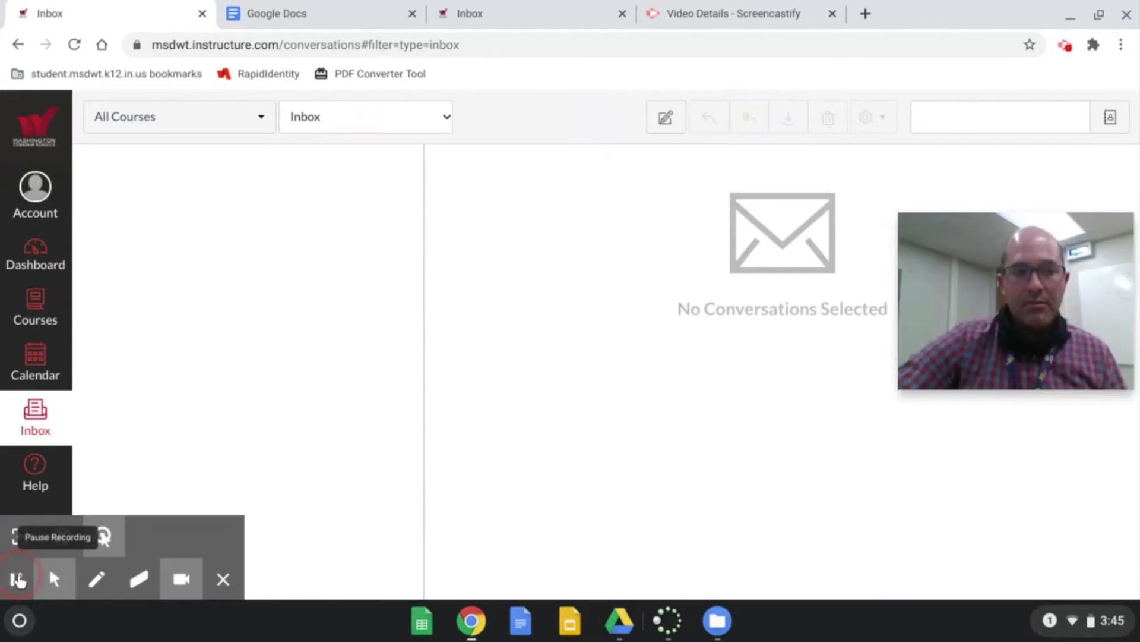
Step: Compose a new message within Mrs. Jarrett's First Grade Class course
click(20, 578)
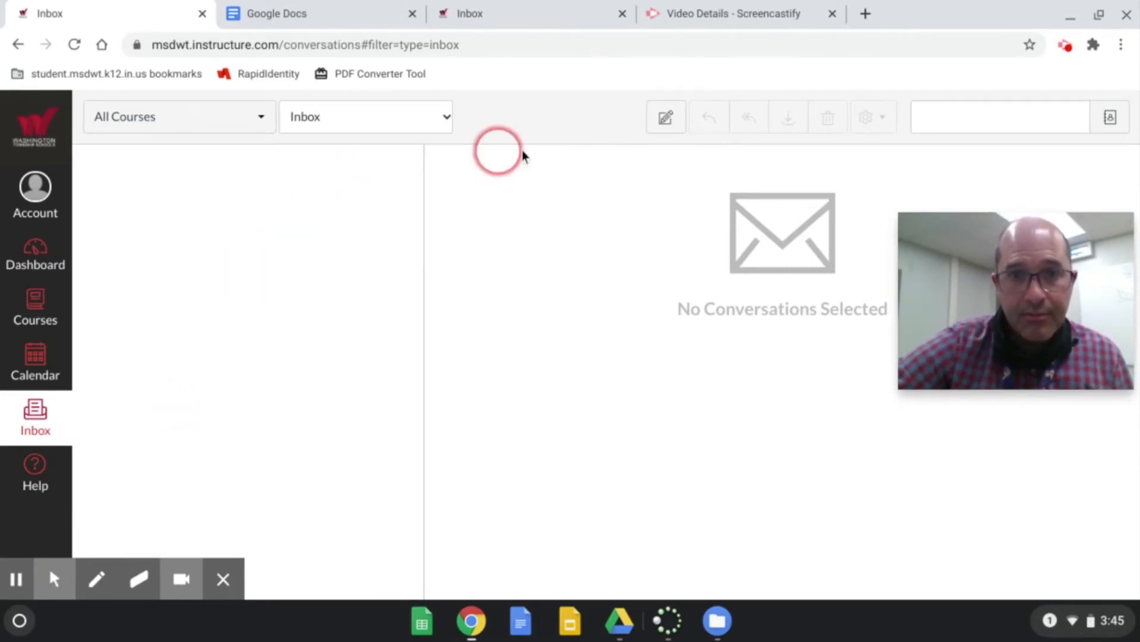
mouse_move(665, 116)
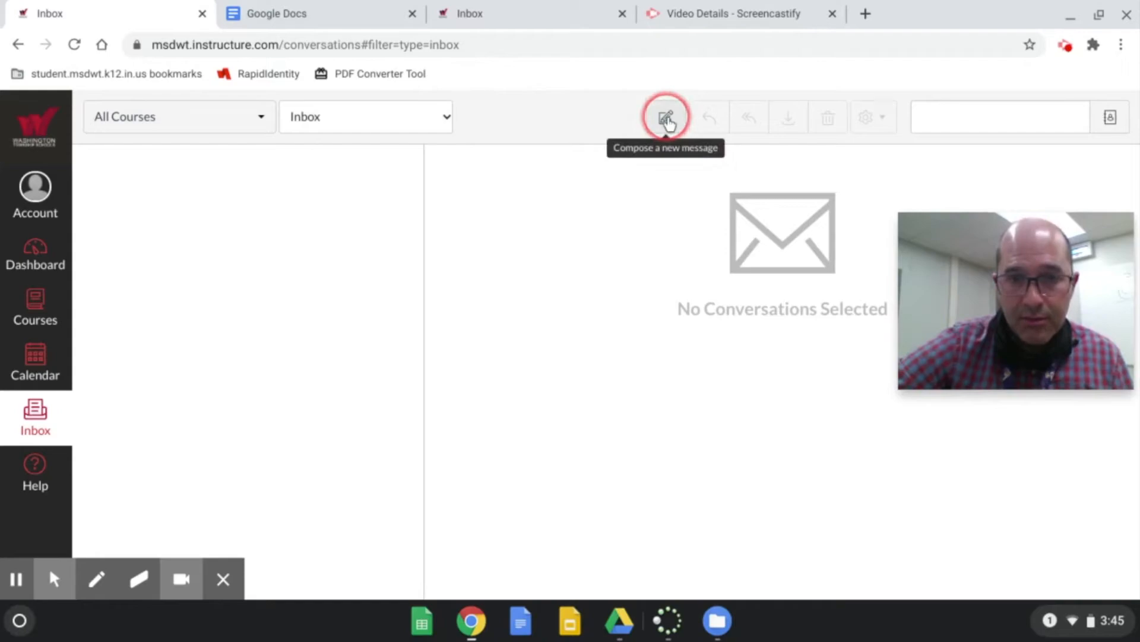
click(665, 116)
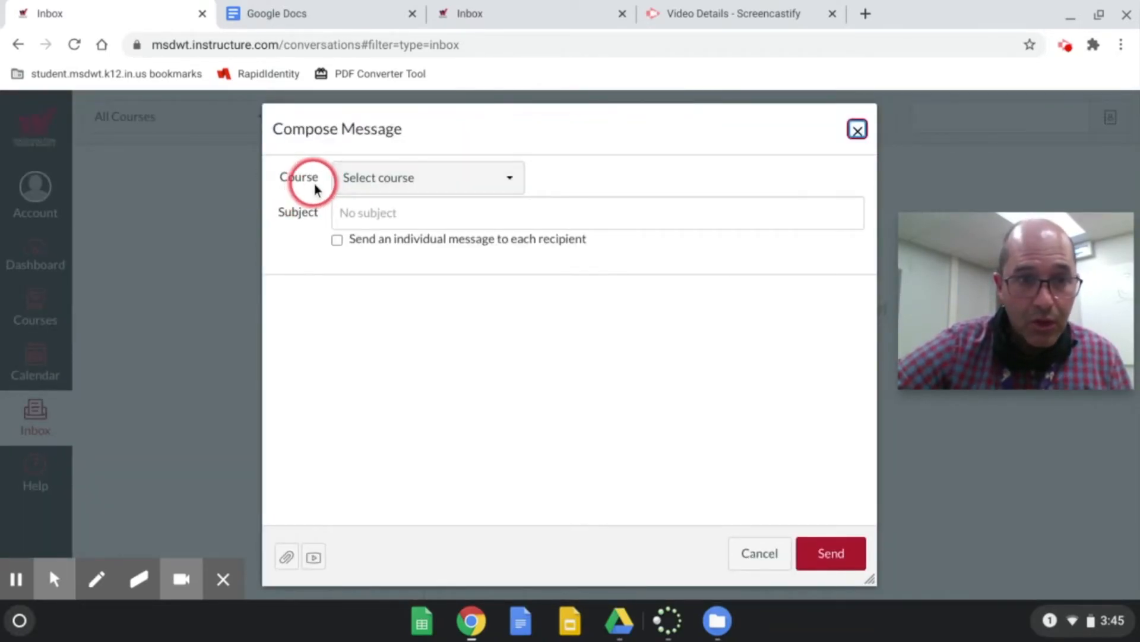
click(428, 177)
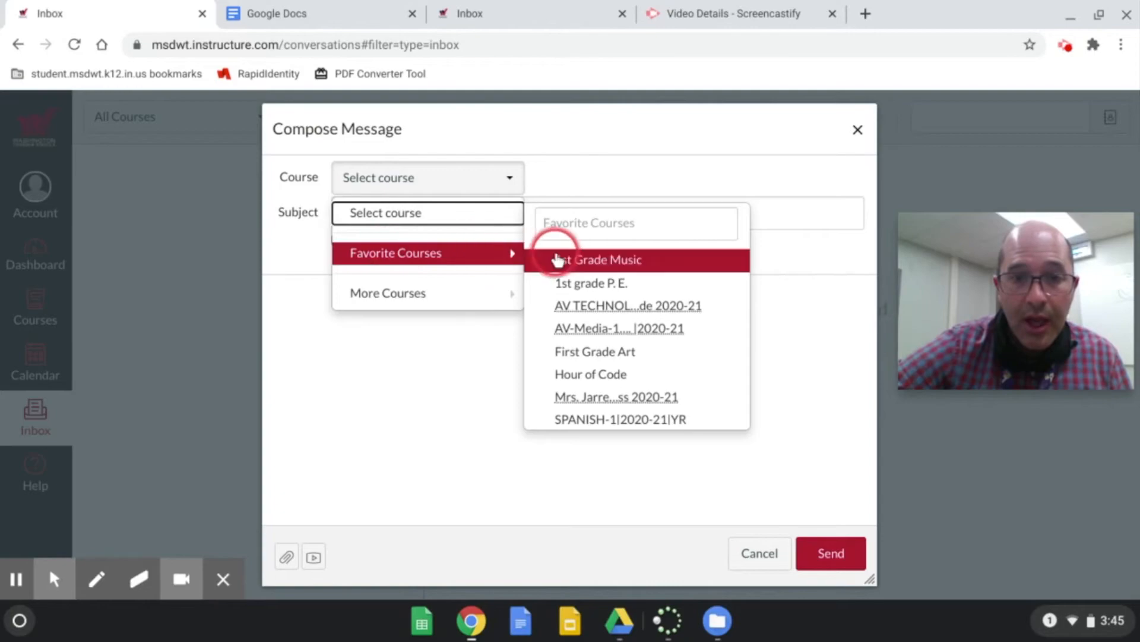
mouse_move(617, 397)
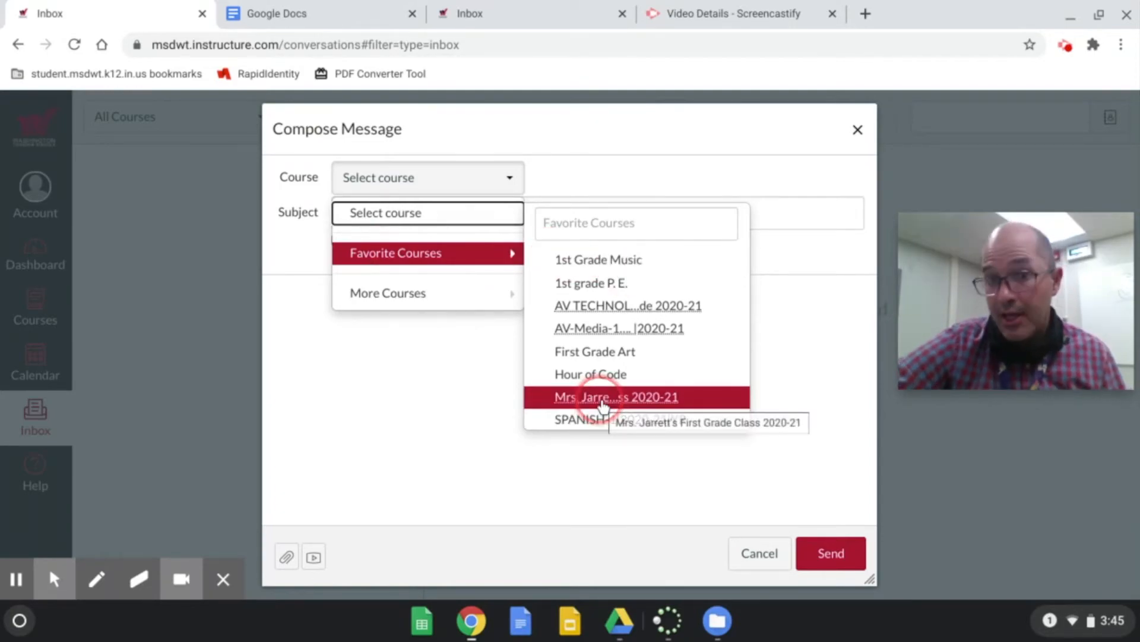
click(616, 396)
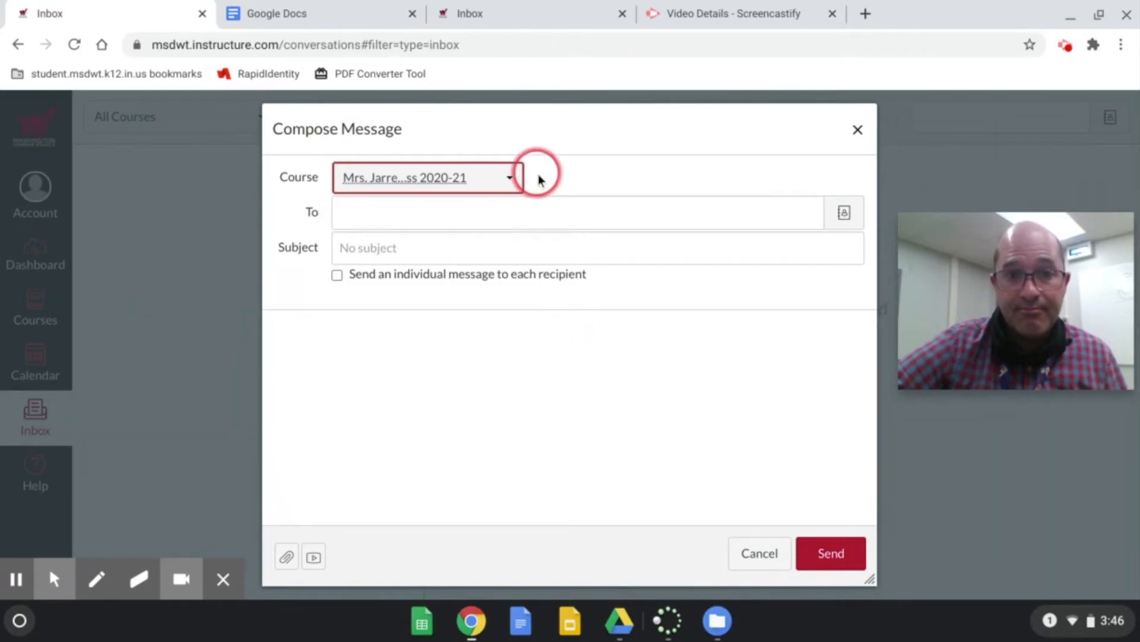
text(ja)
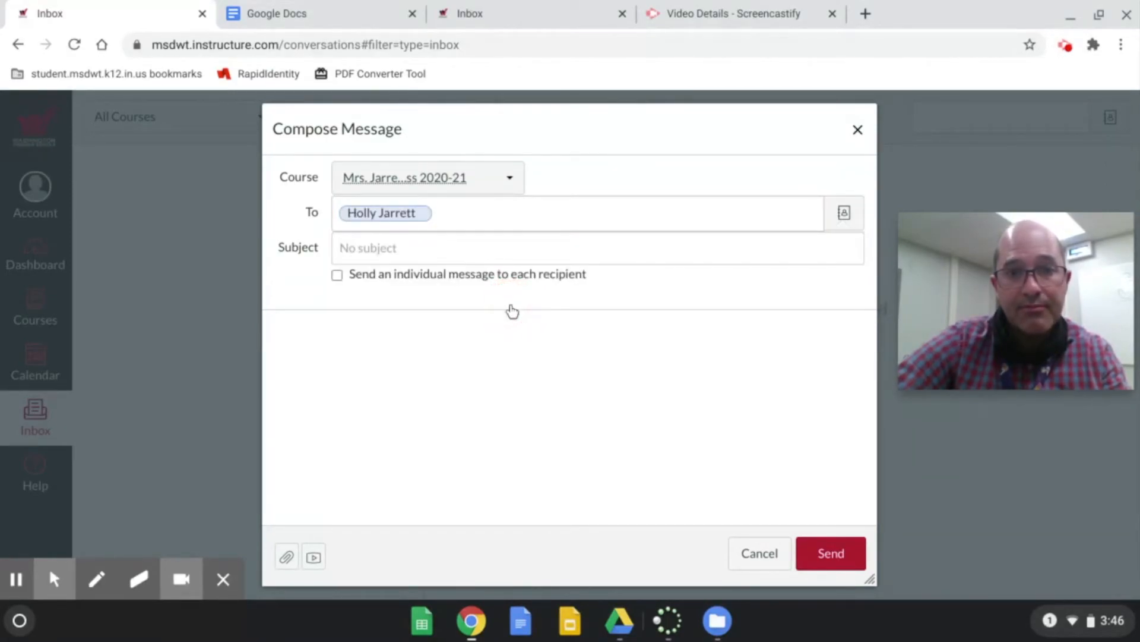
click(843, 213)
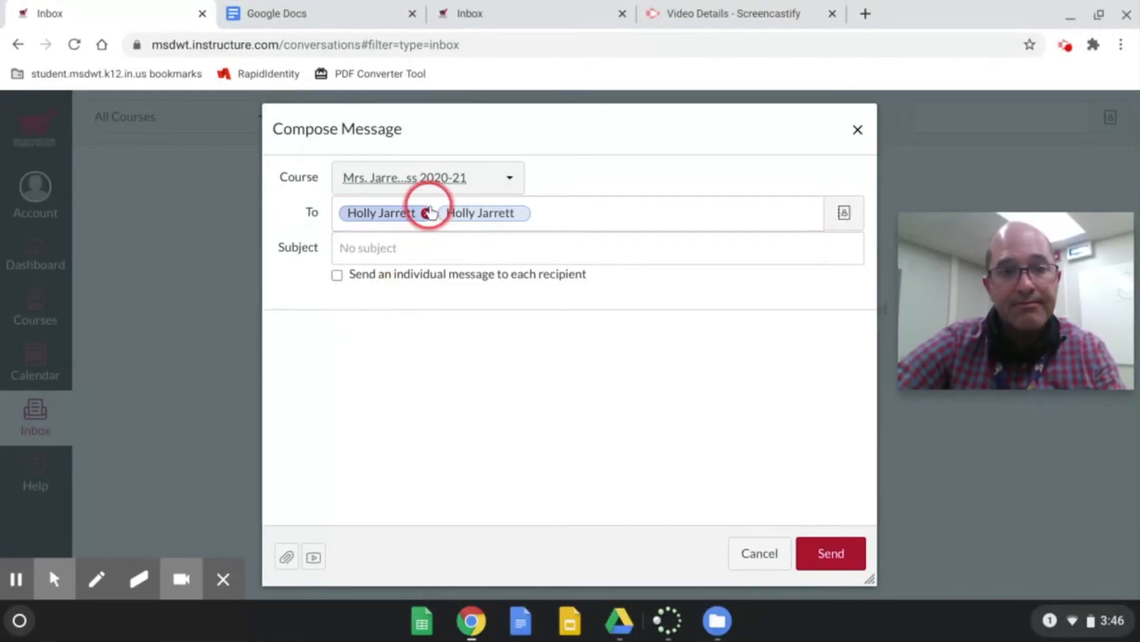
click(432, 213)
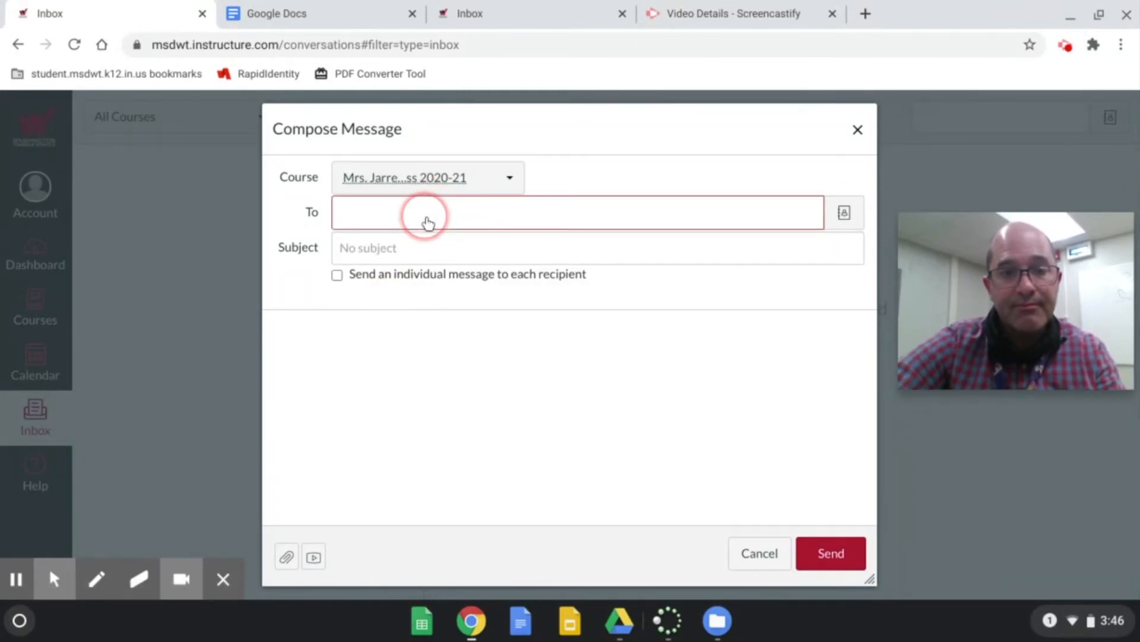
click(843, 211)
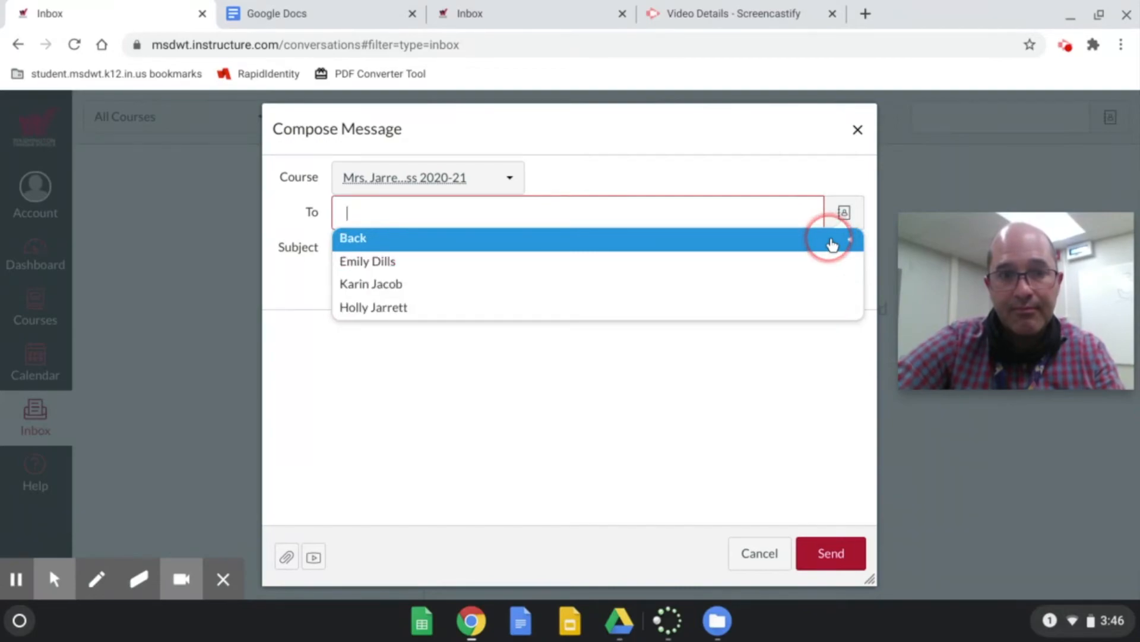
click(373, 307)
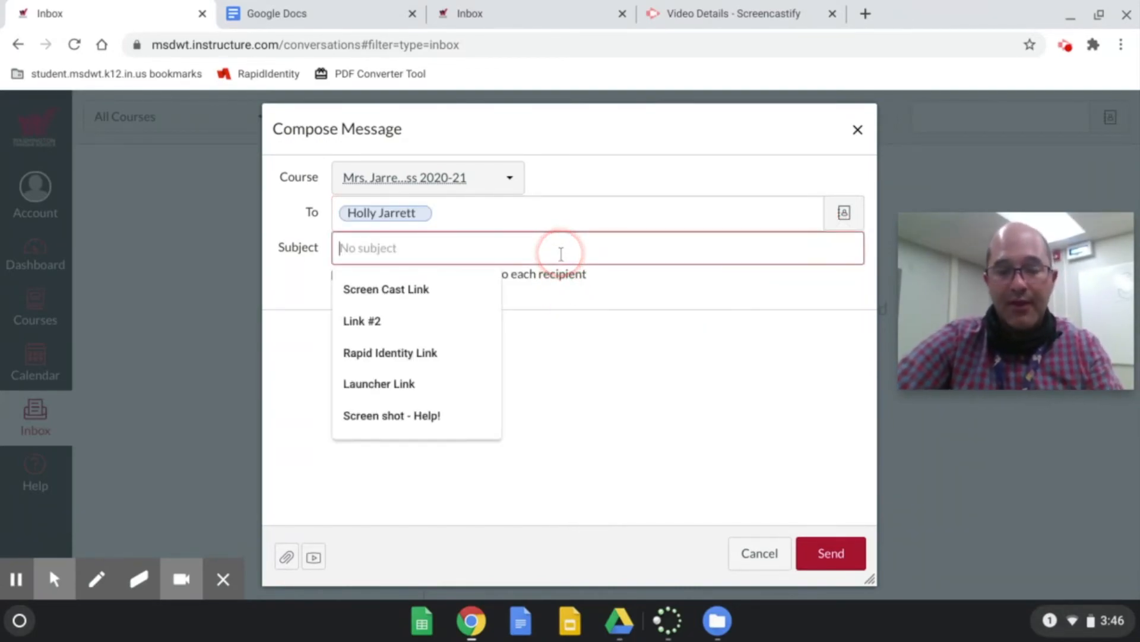
Step: Enter subject 'Help with Assignment' and body 'Hi Mrs. Jarrett! I need help!'
text(Help)
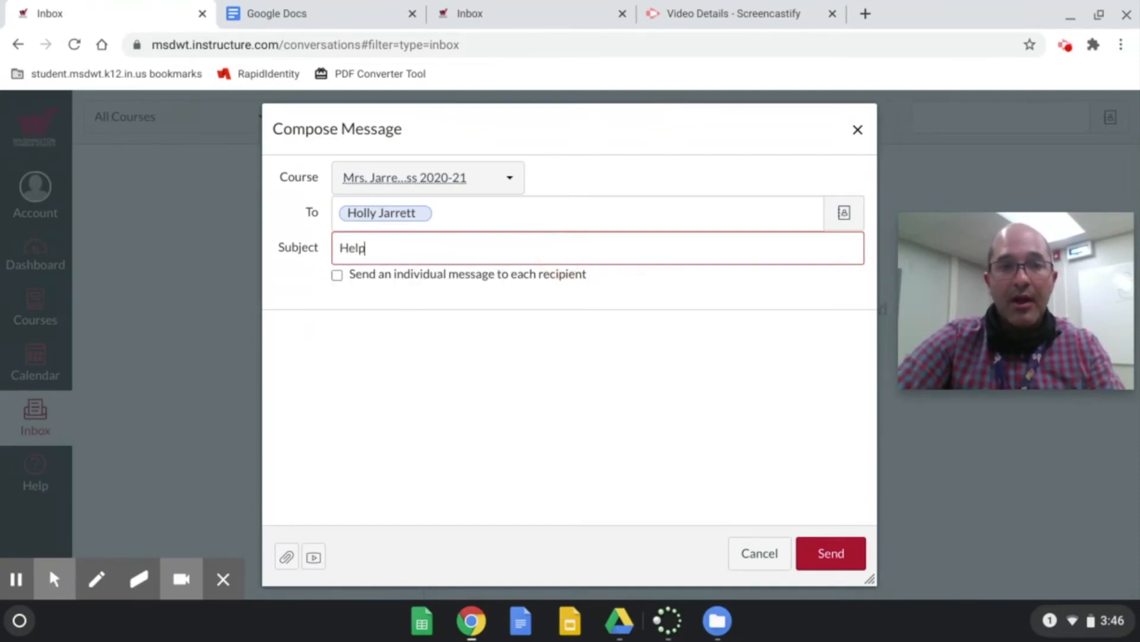
text(with H)
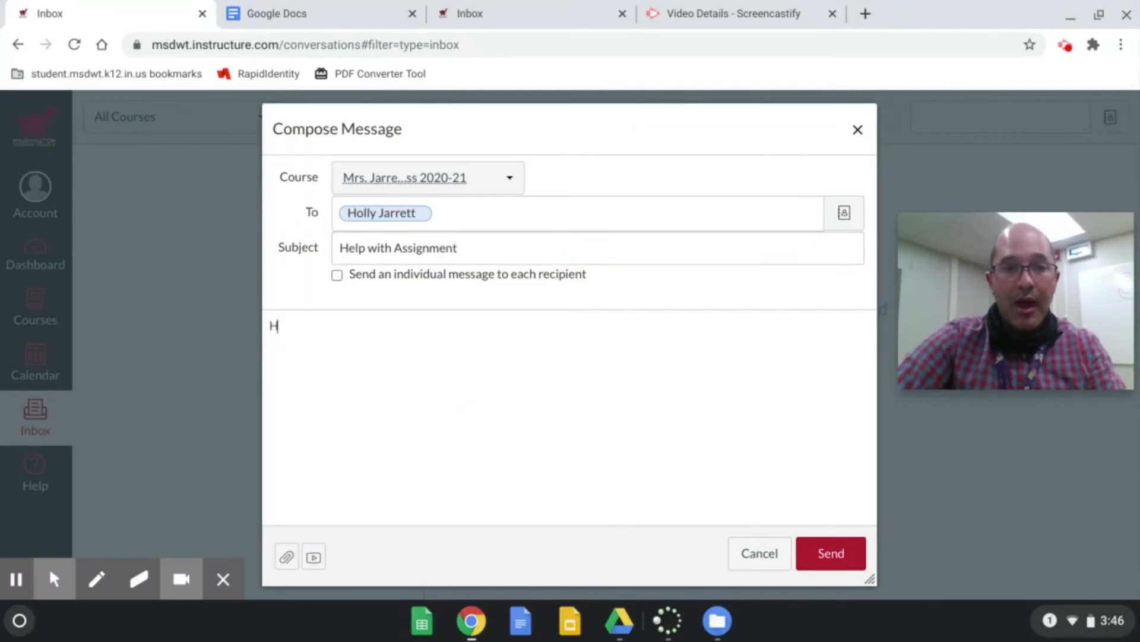
text(i)
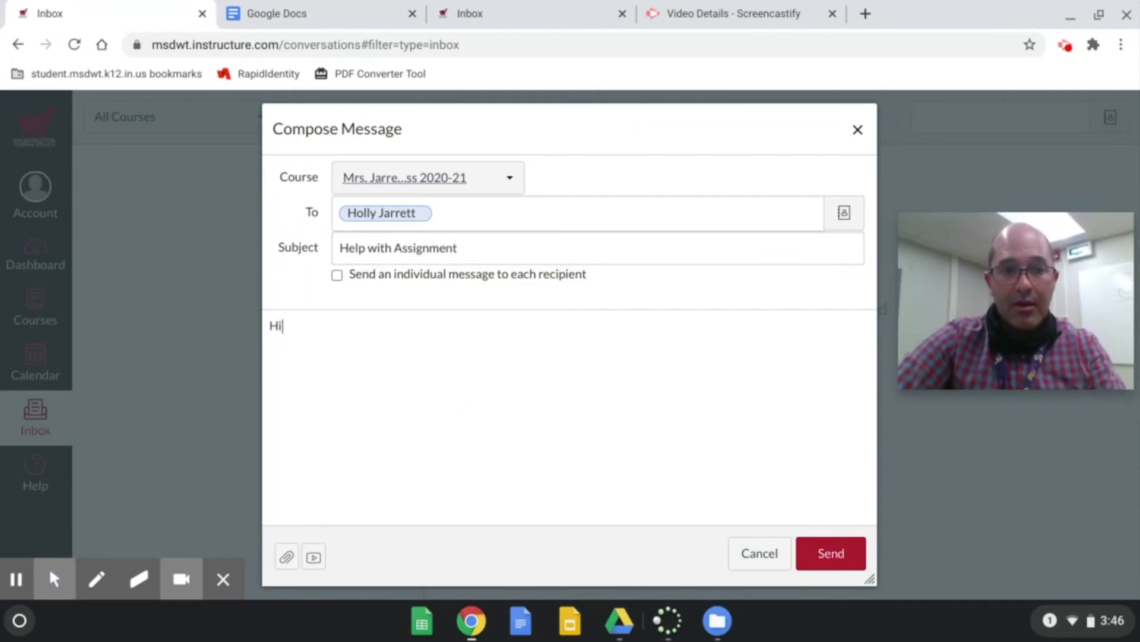
text(Mrs. Jarre)
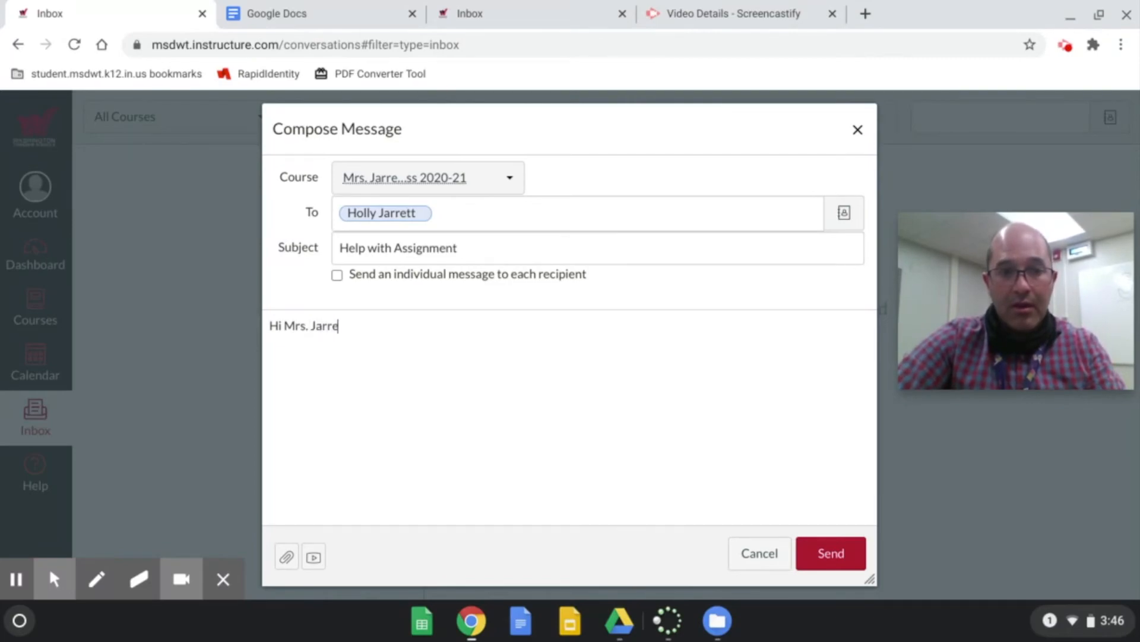
text(tt! I r)
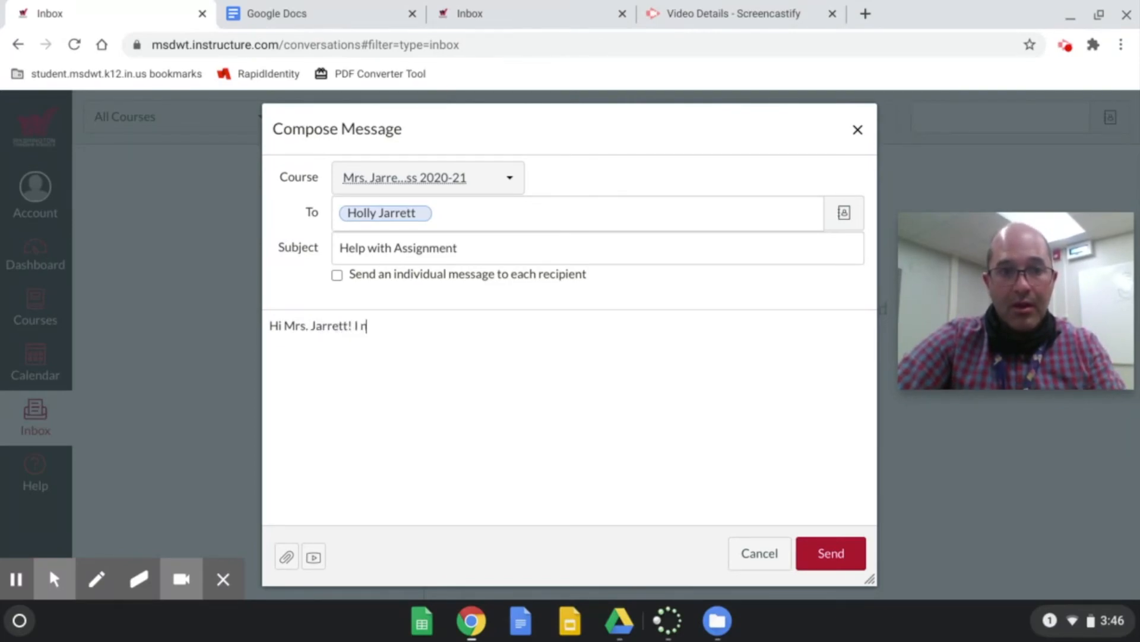
text(eed)
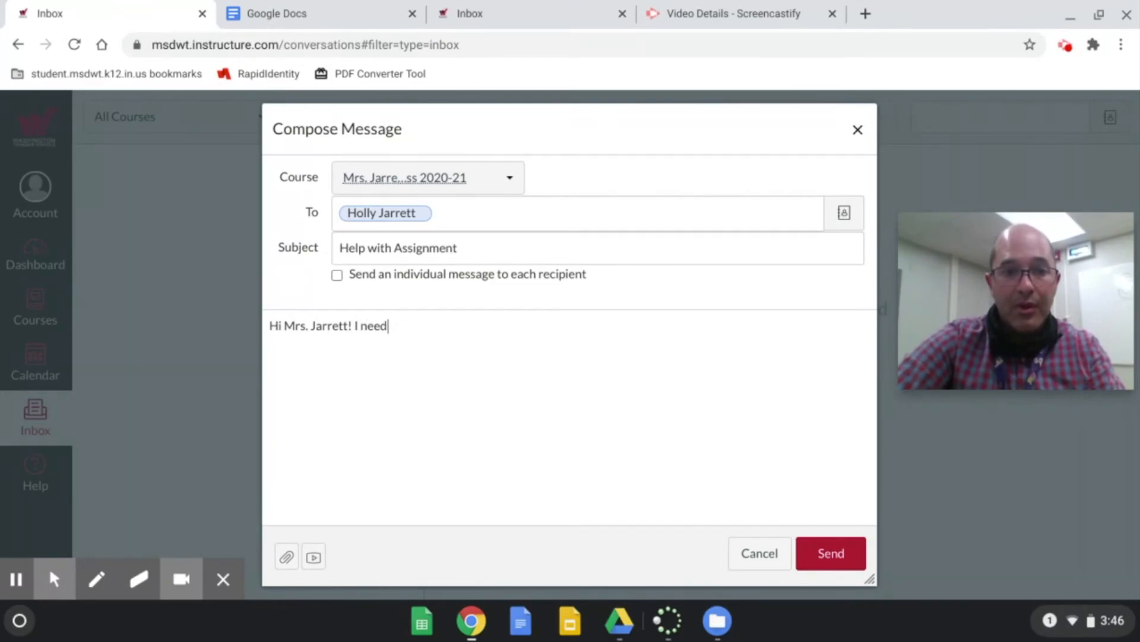
text(help!)
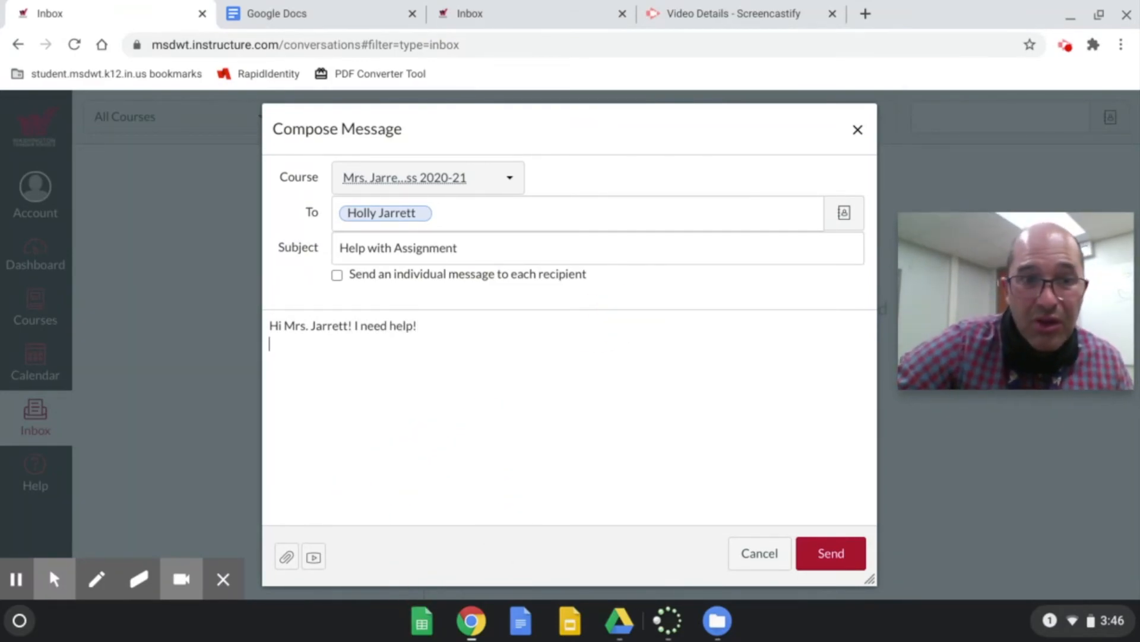
click(314, 556)
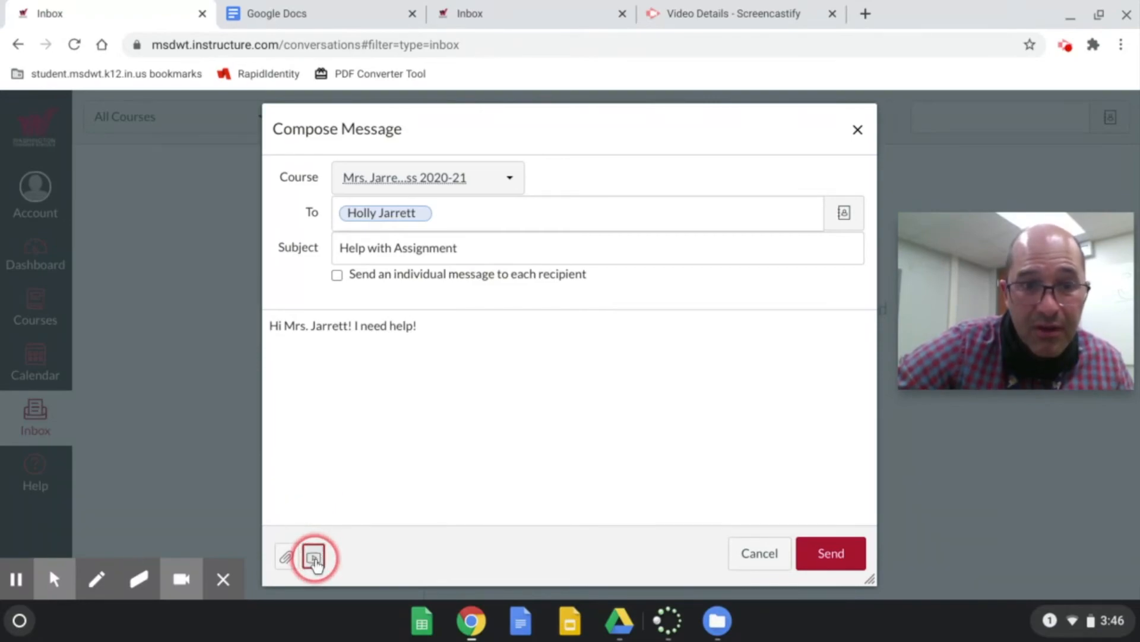
Step: Start a media comment, allow camera and microphone access, and begin recording the webcam video
click(314, 556)
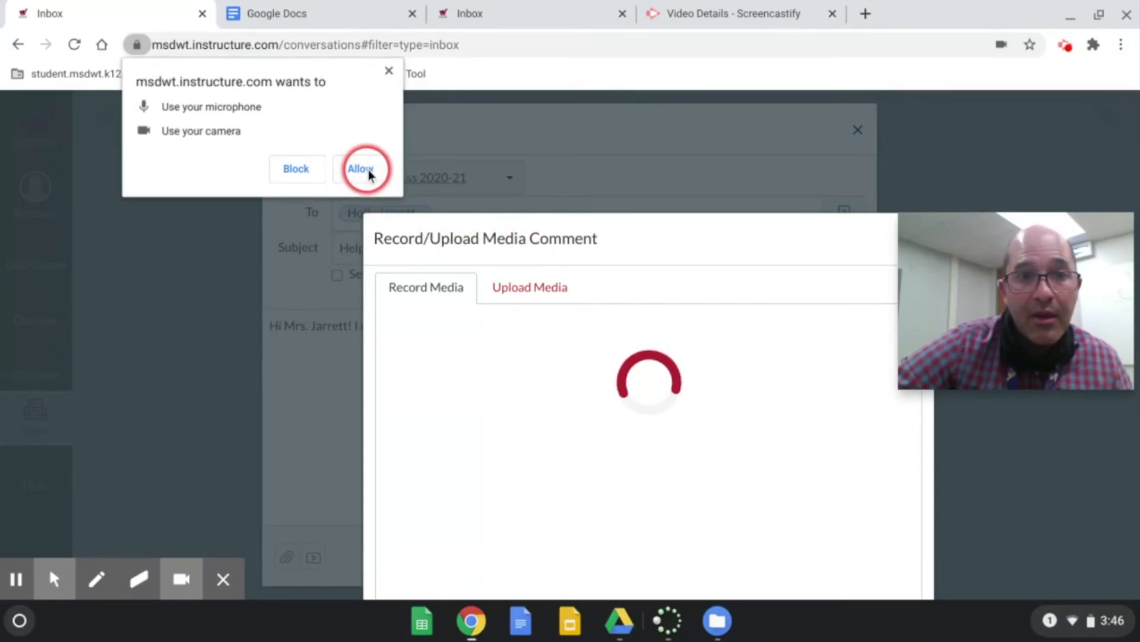
click(361, 168)
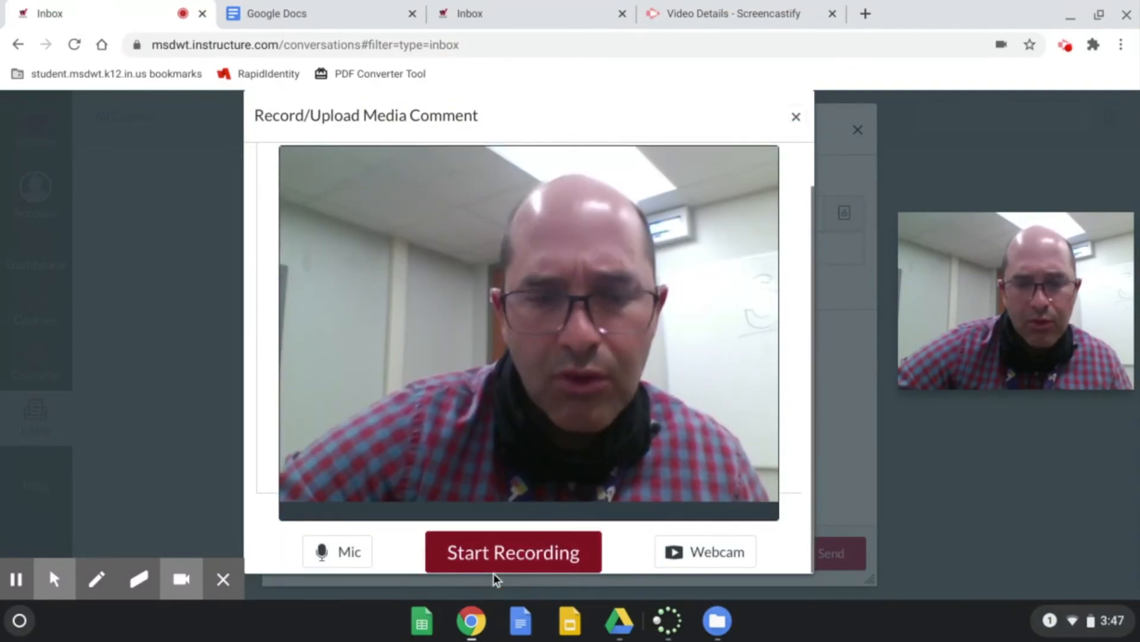
click(513, 551)
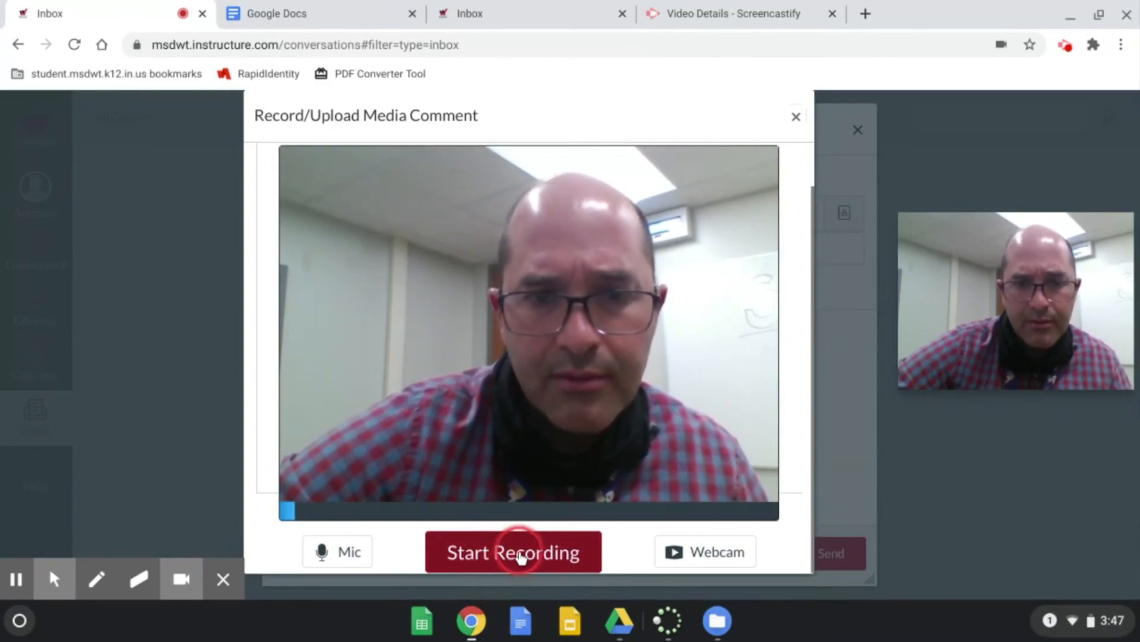
click(513, 551)
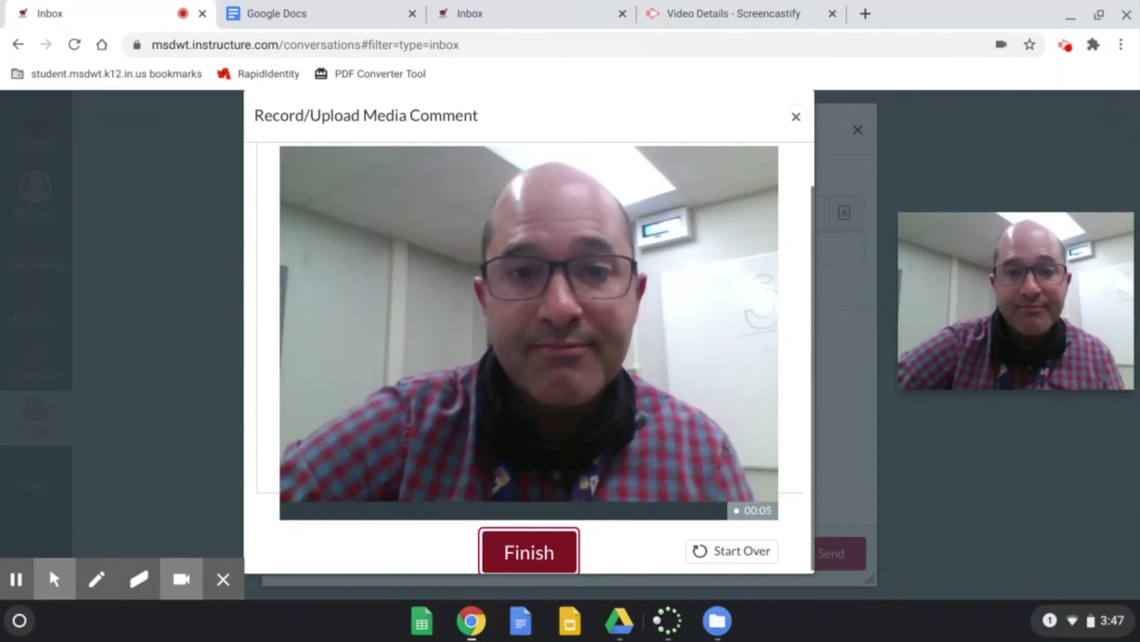
Step: Finish the short webcam recording and save it as the message's media comment
click(527, 550)
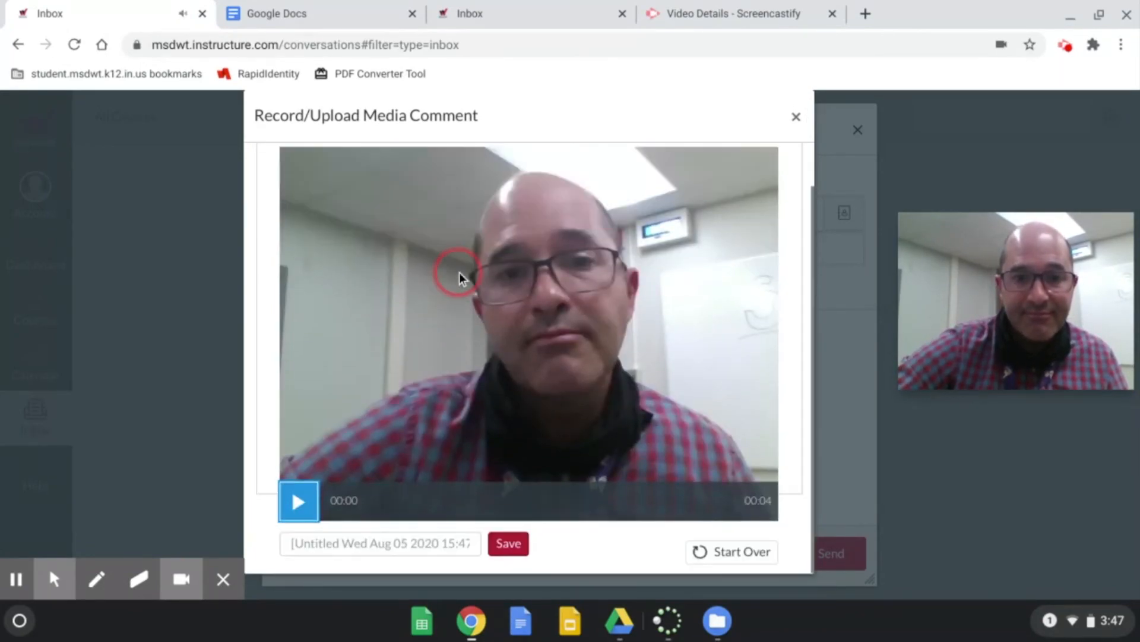
click(508, 543)
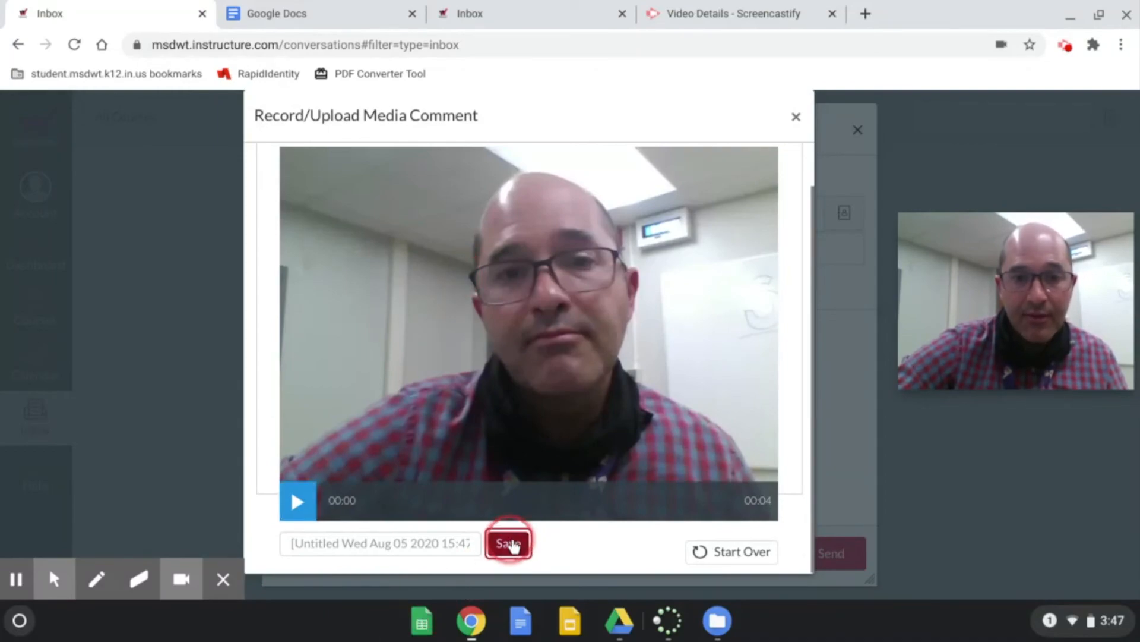
click(509, 543)
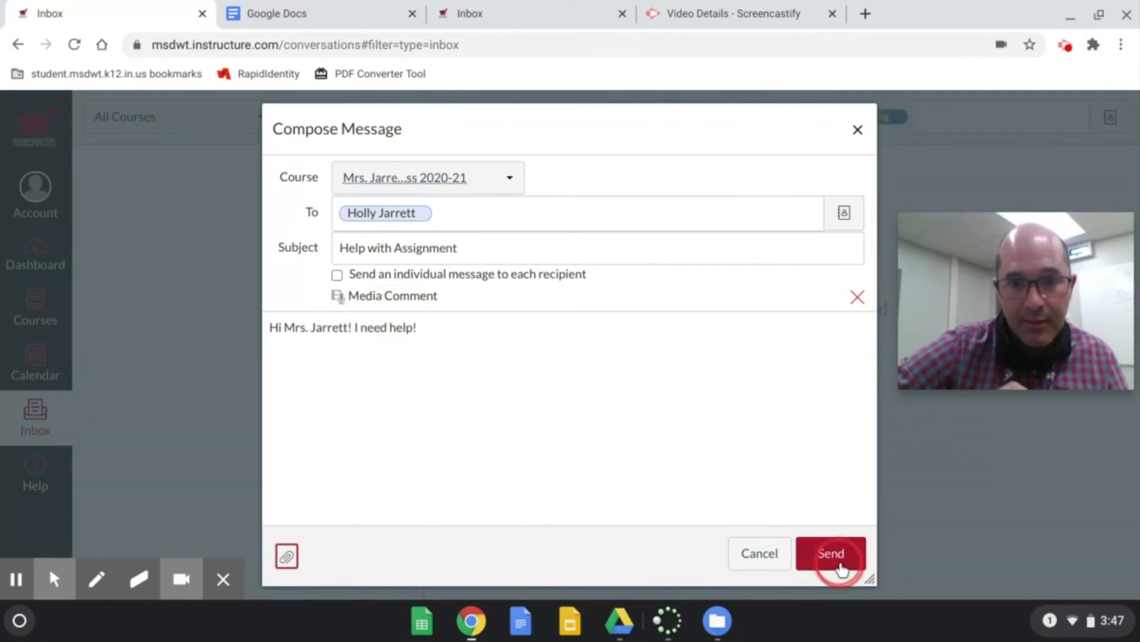
Step: Send the message with its video comment to Mrs. Jarrett, returning to the Inbox
click(831, 552)
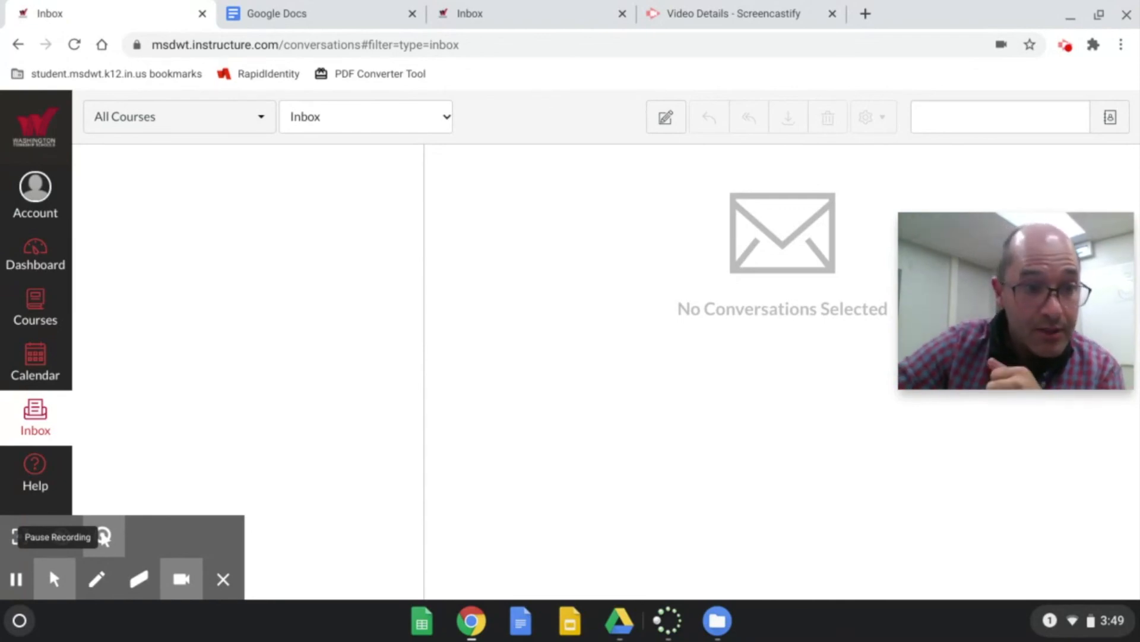
click(35, 415)
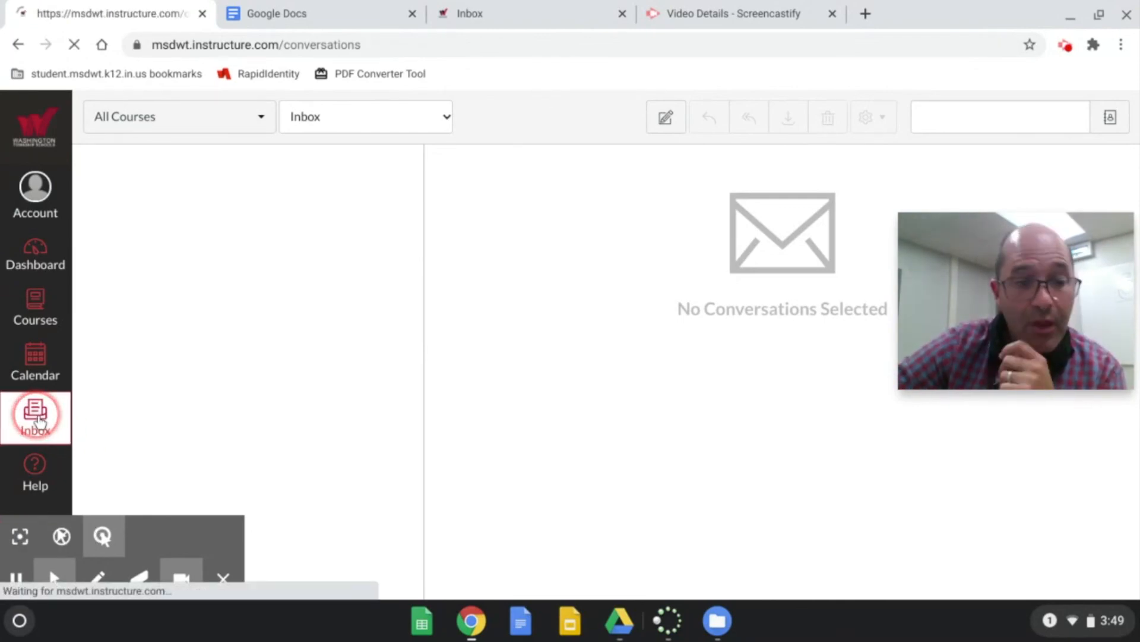
click(34, 416)
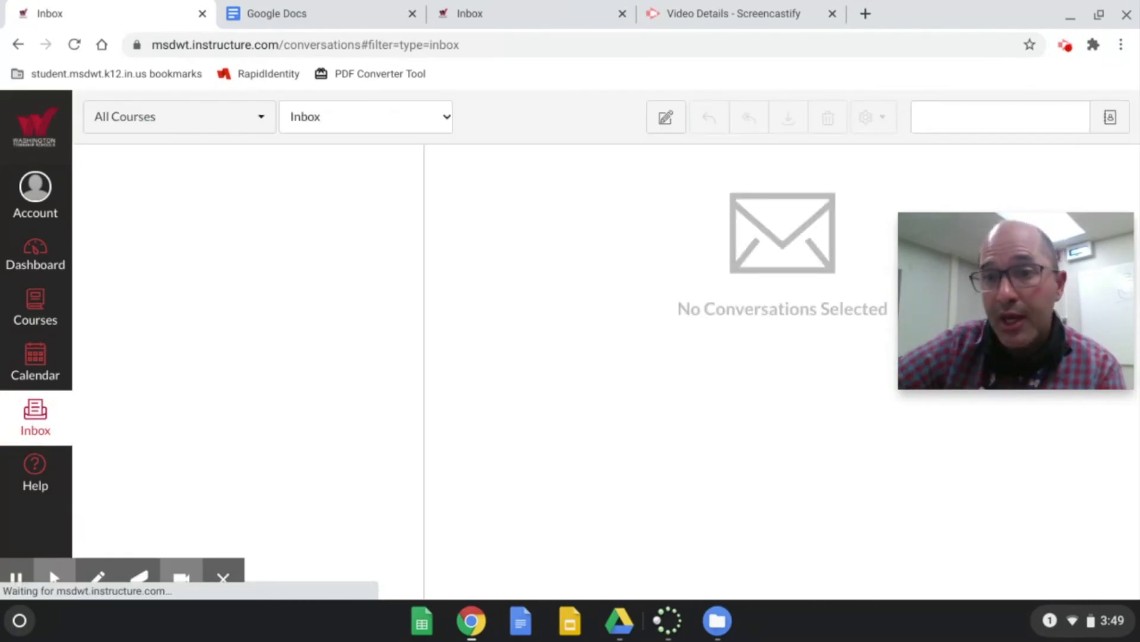